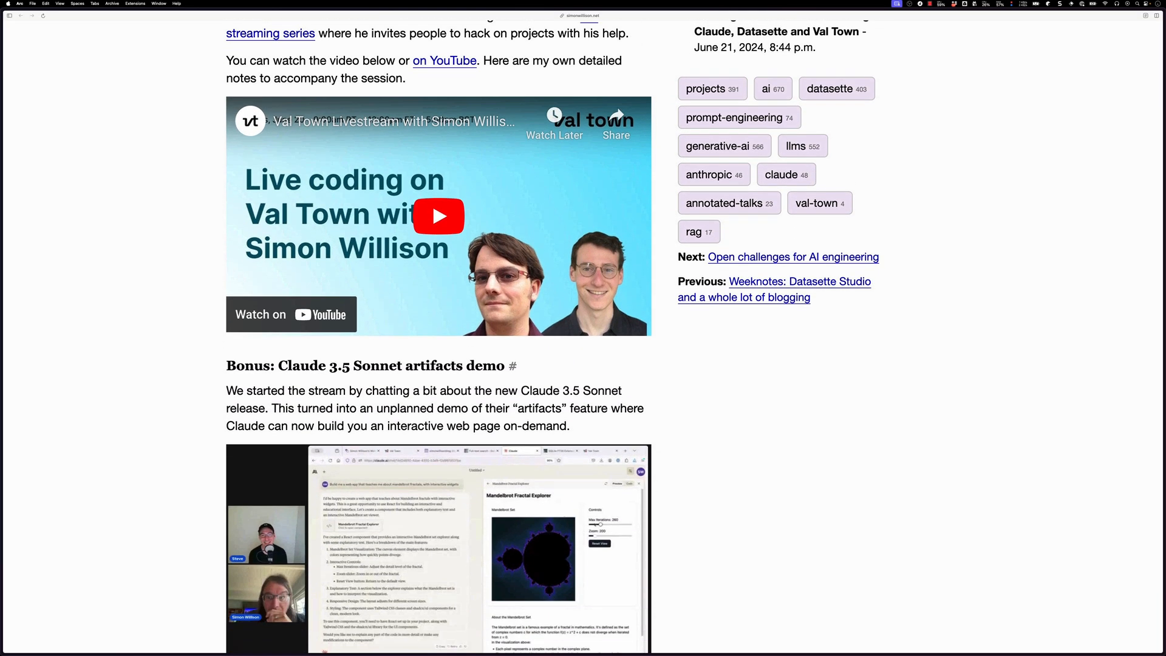
Scroll the blog post past the video to the Mandelbrot explorer and RAG ingredients heading
scroll(down, 3)
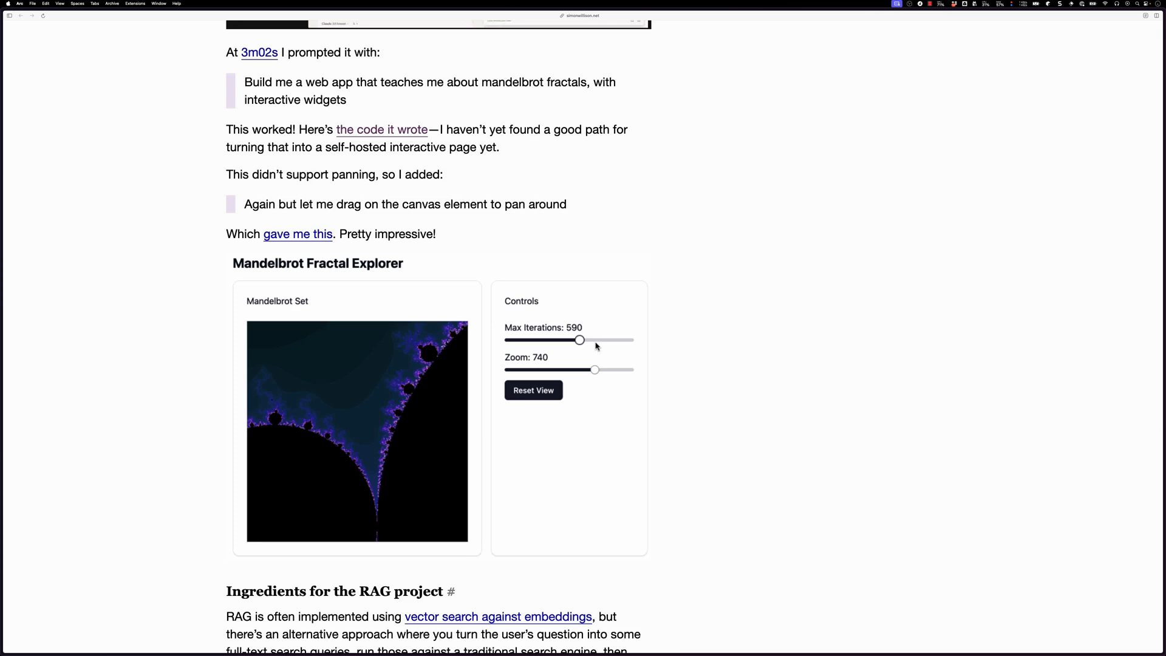
scroll(down, 3)
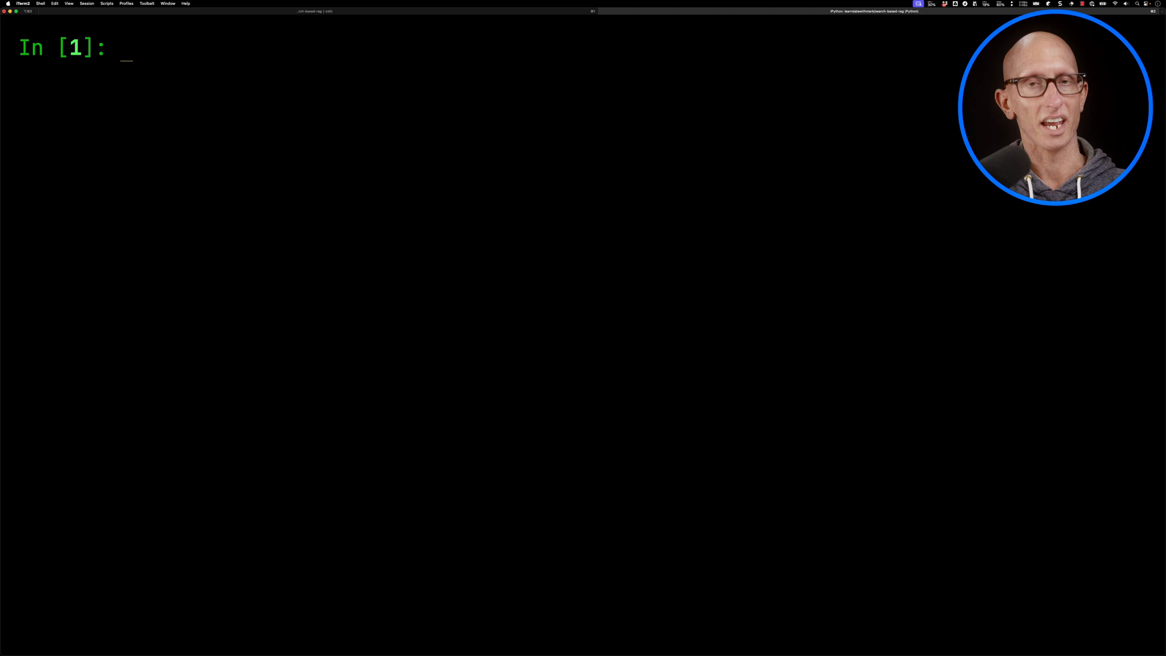
Set file = "data/ep68.txt" as the transcript path in IPython
text(file = "data/ep68.txt")
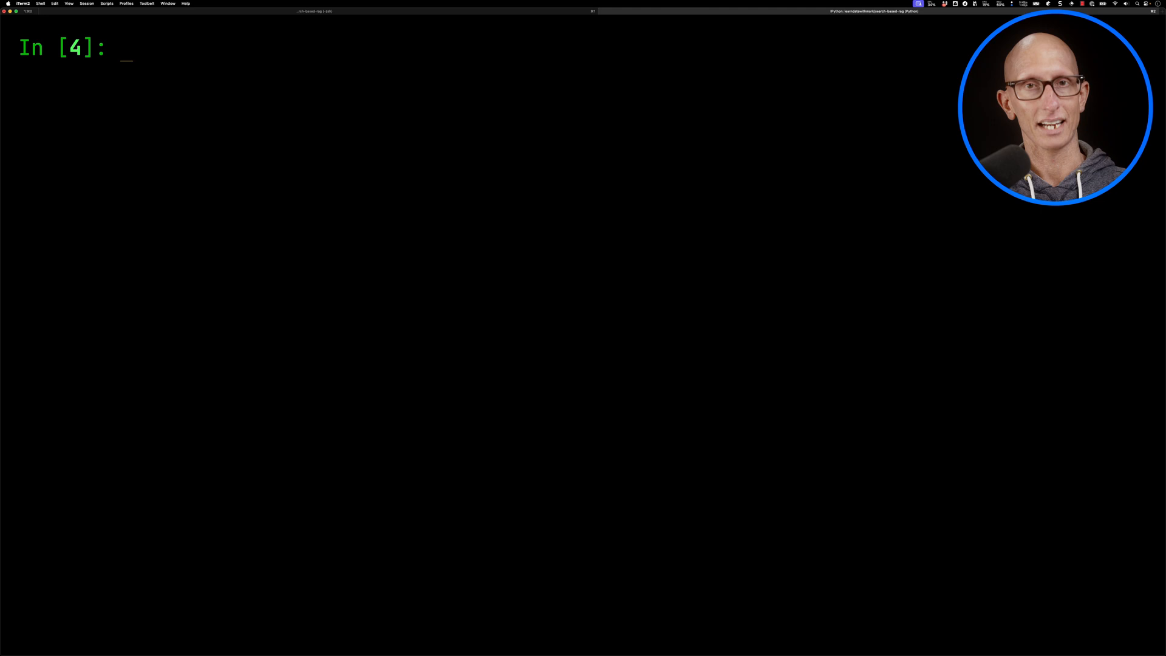
Create a RecursiveCharacterTextSplitter with chunk_size 300 and overlap 0, and split the texts into documents
text(from langchain_text_splitte)
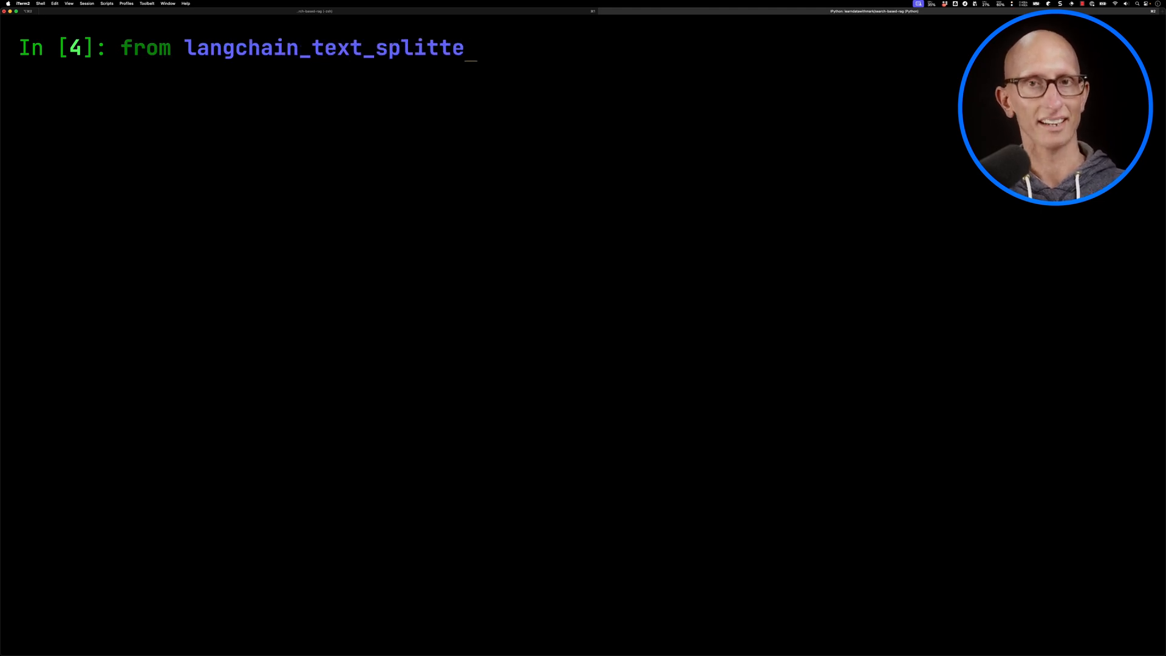
text(rs import RecursiveCharacterTex)
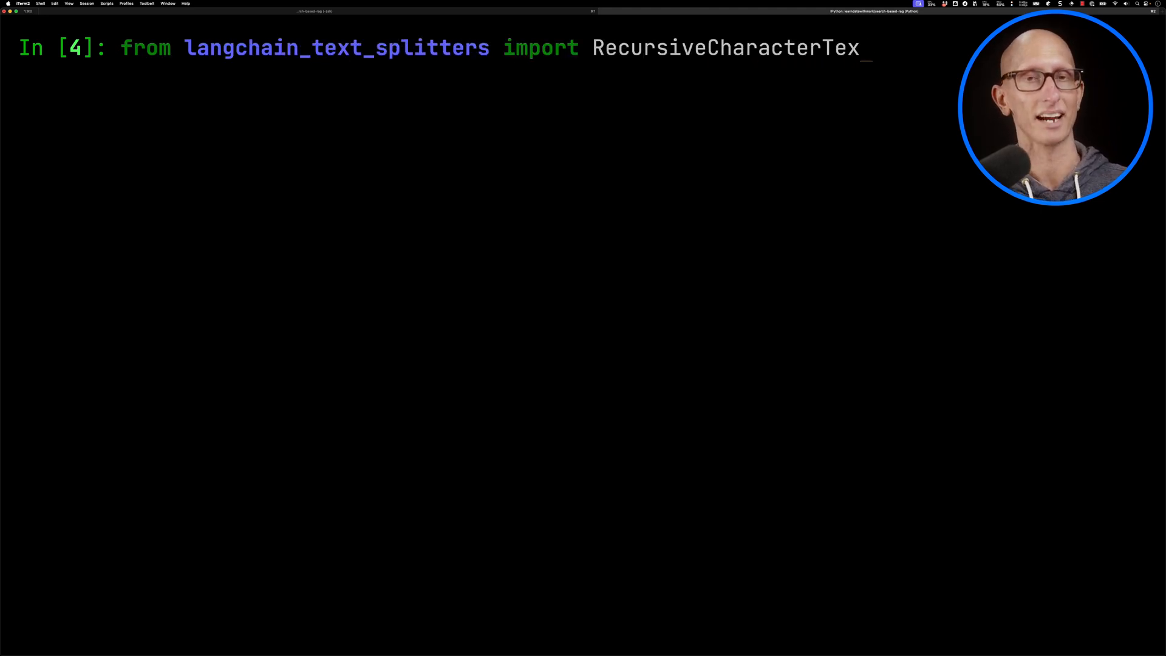
text(text_sp)
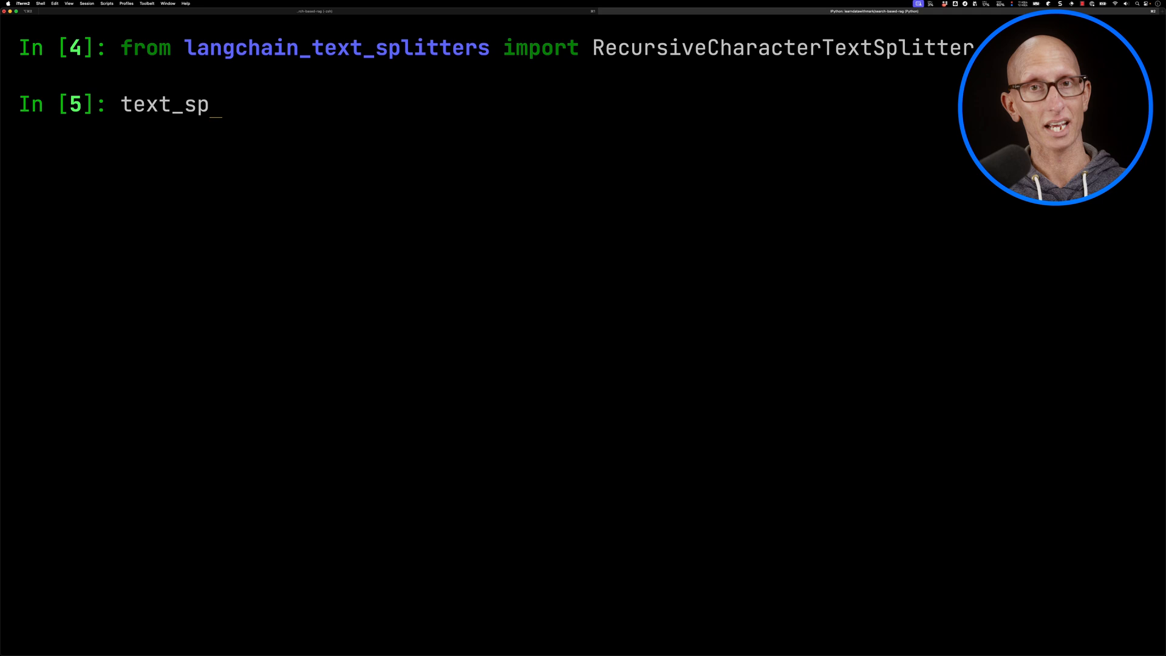
text(litter = RecursiveCharacterTextSplitter()
text(chunk_size=300,)
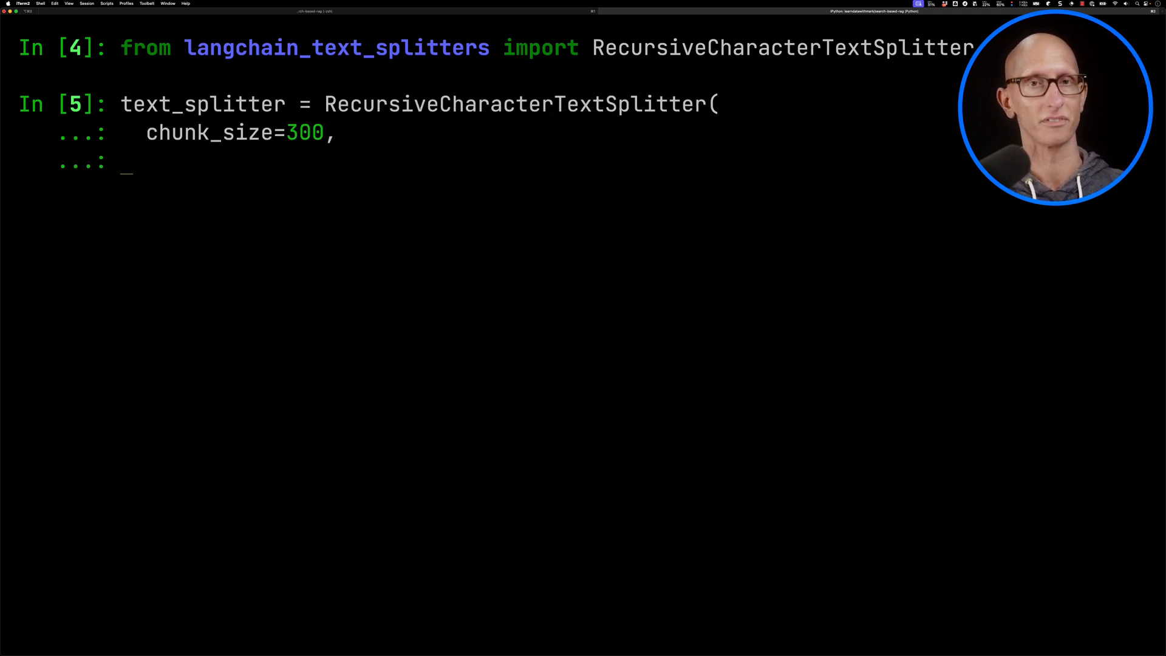
text(chunk_overlap=0,)
text(documents = text_splitter.cr)
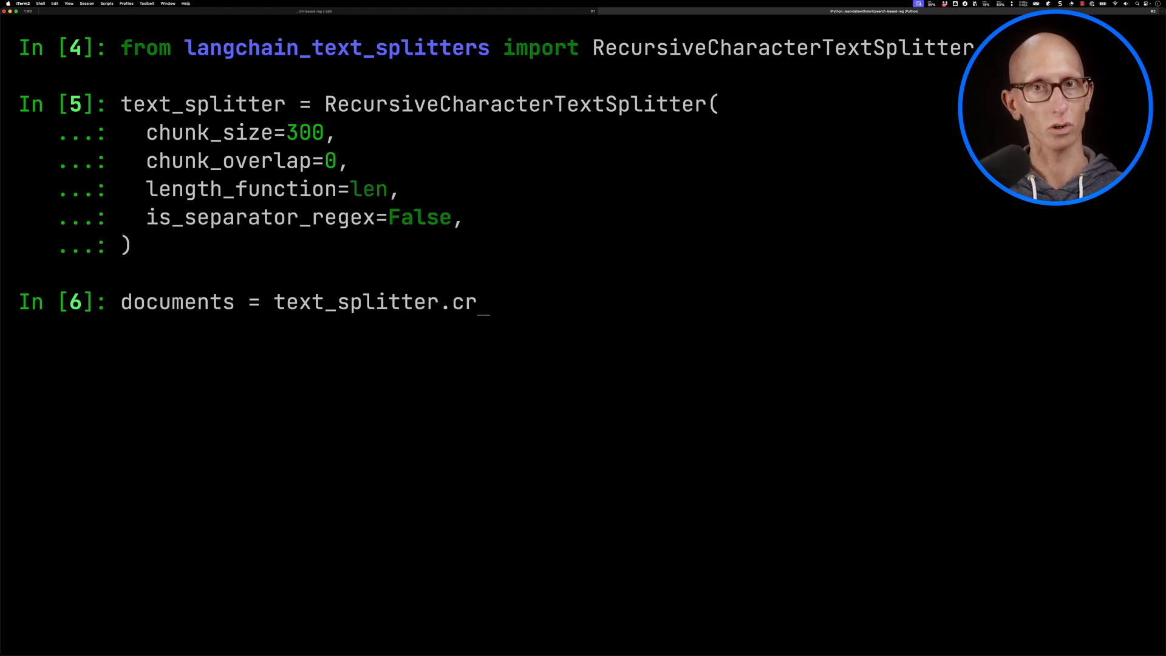
text(eate_documents([texts]))
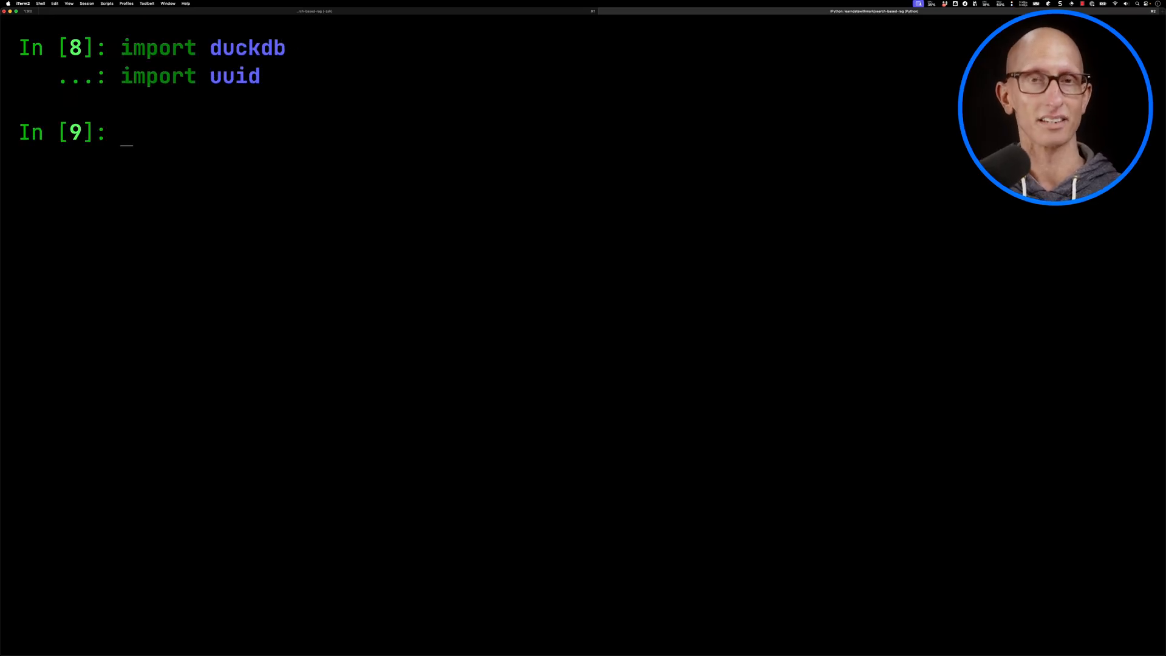
Connect to podcasts.duckdb and create the podcast_transcript table
text(con = duckdb)
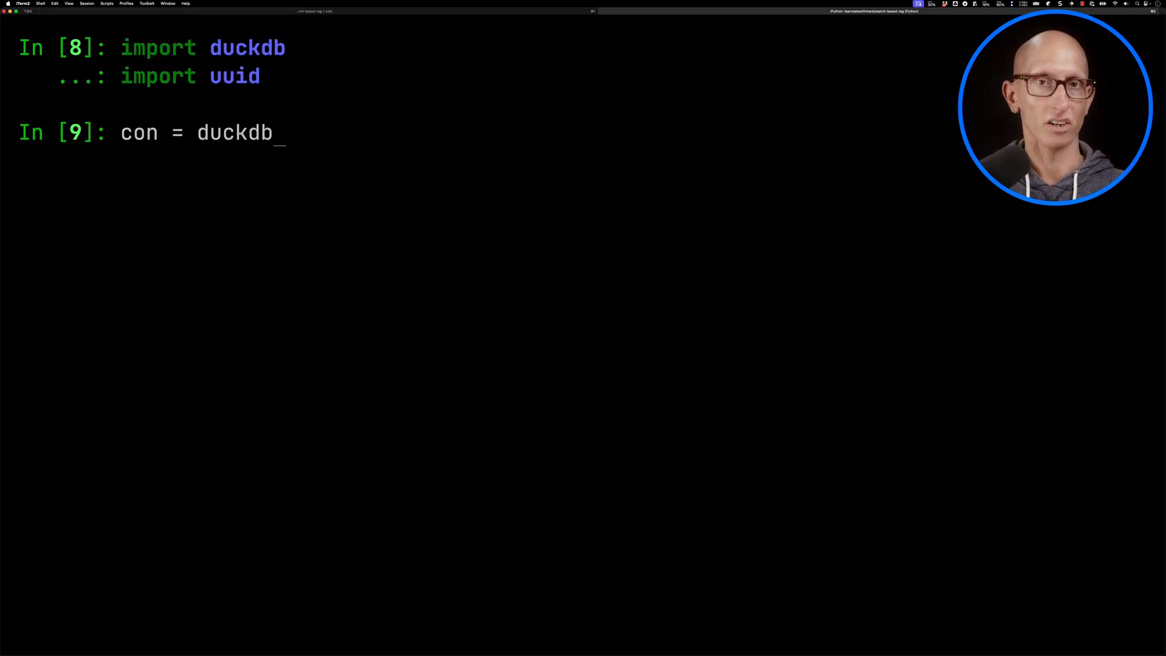
text(.connect("podcast)
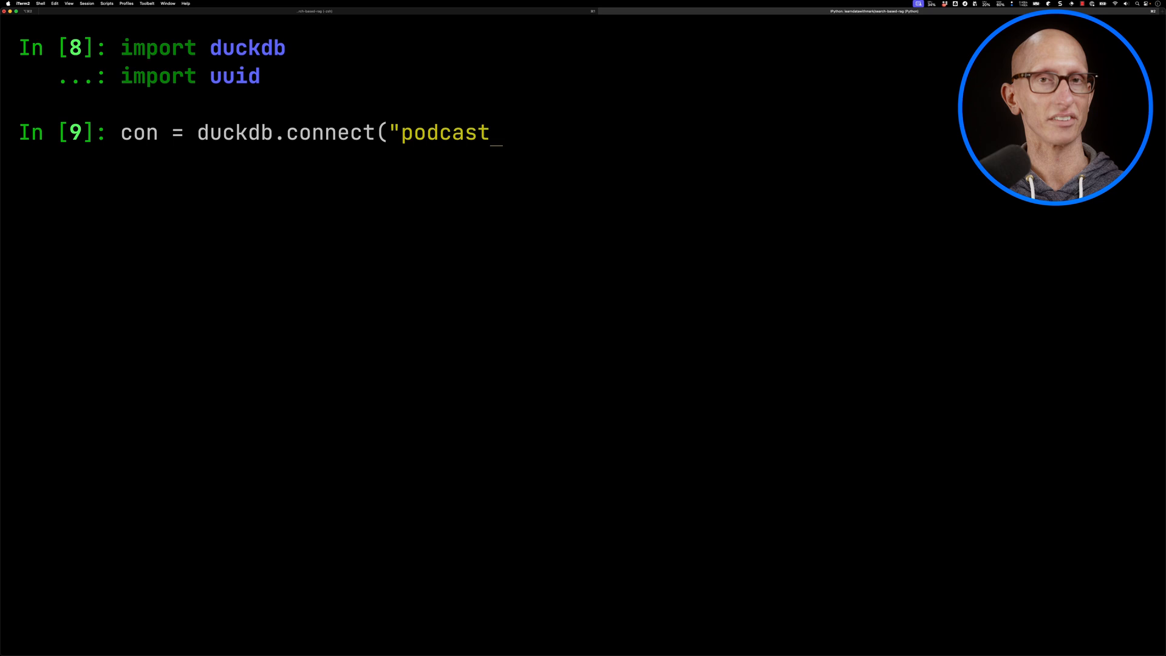
text(s.duckdb"))
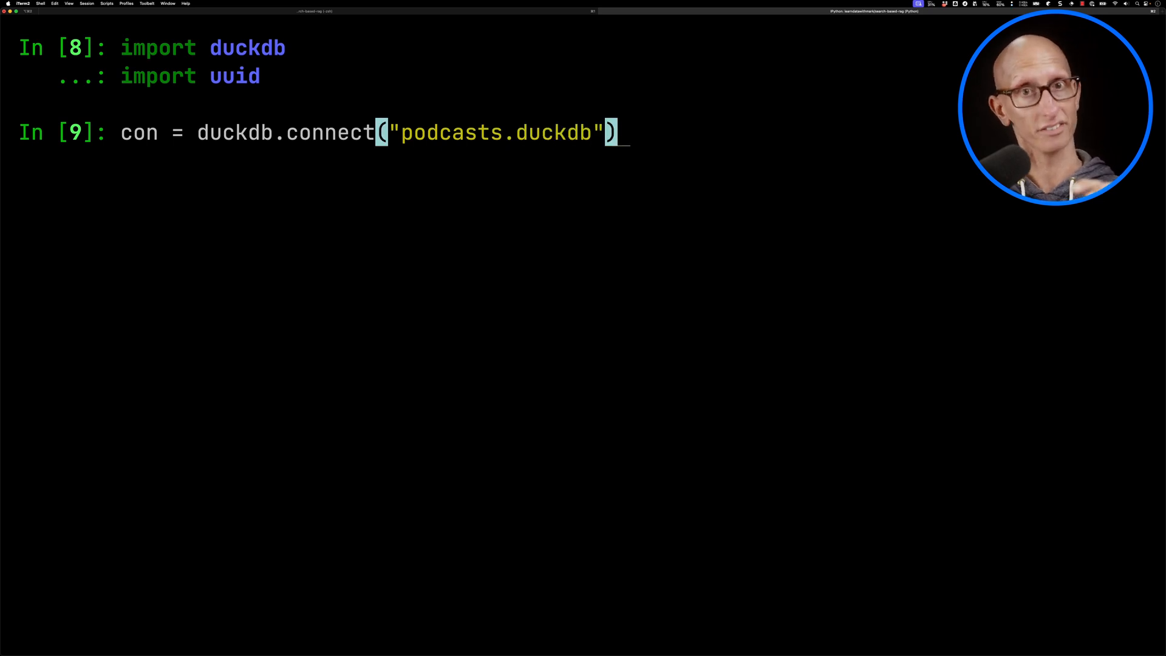
text(con.sql("""CREATE TAB)
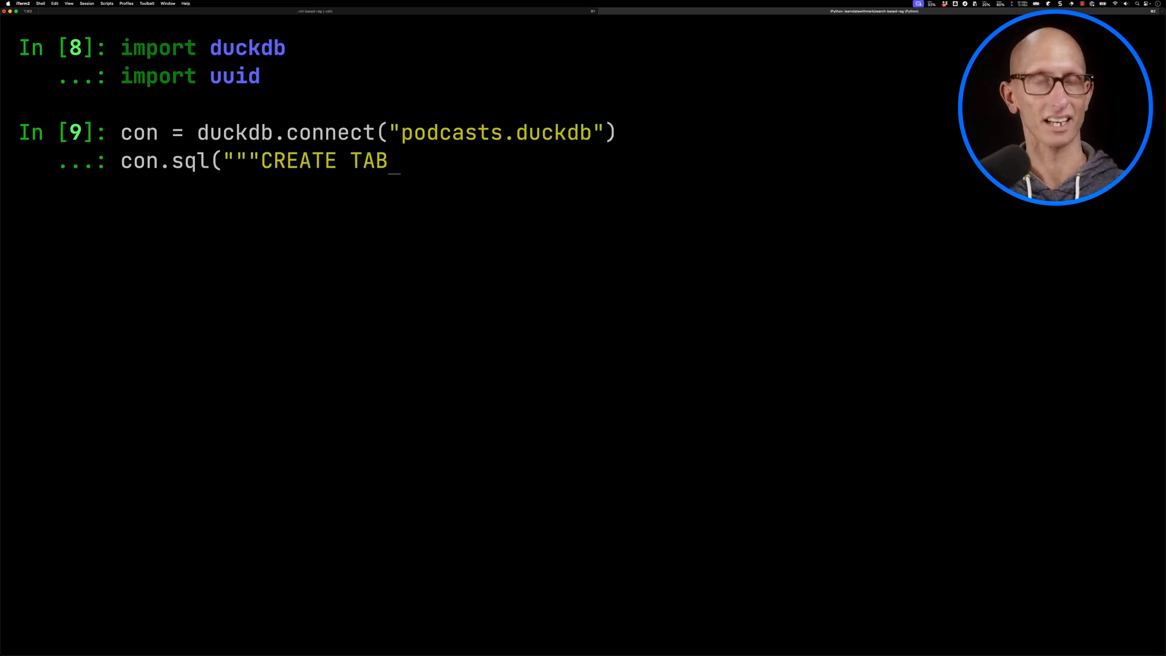
text(LE podcast_transcript ()
text(for index,)
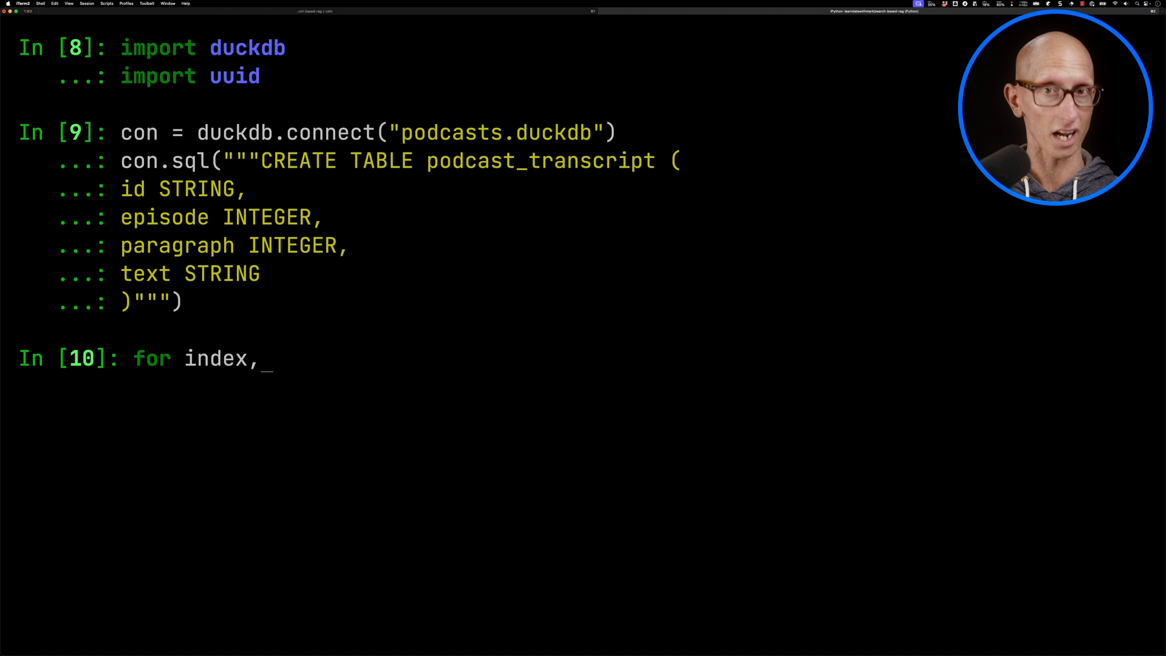
Loop over documents, inserting each chunk with a uuid, episode 68 and its index
text(document in enumerate(documents):)
text("INS)
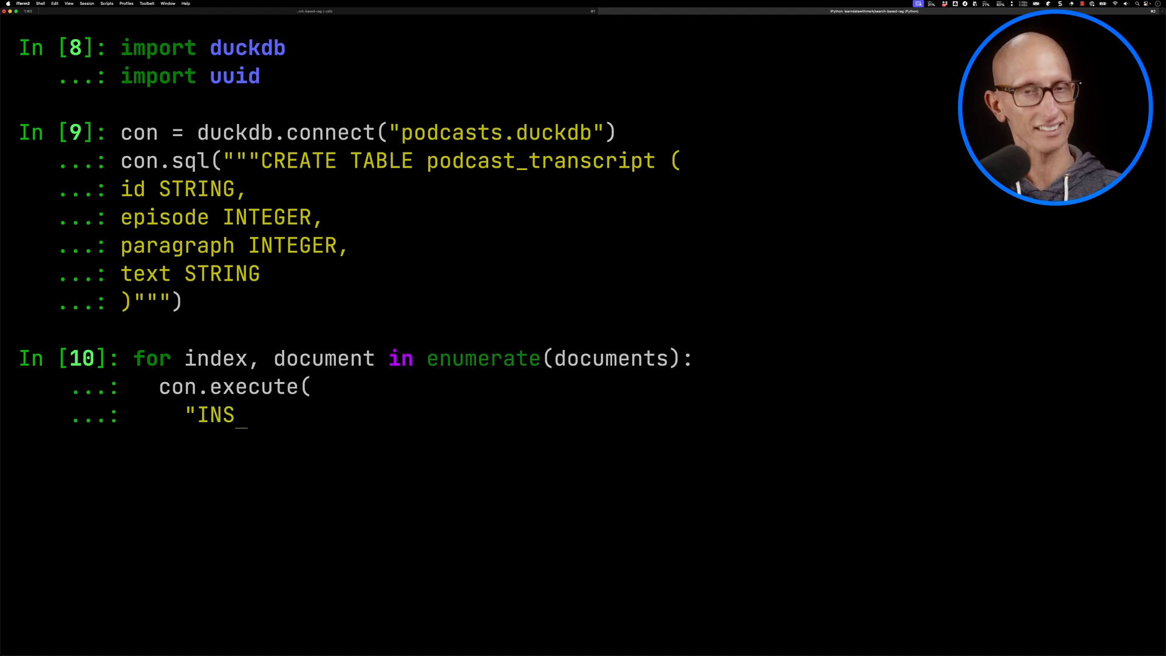
text(ERT INTO podcast_transcript VALUES (?, ?, ?, ?)",)
text([str()
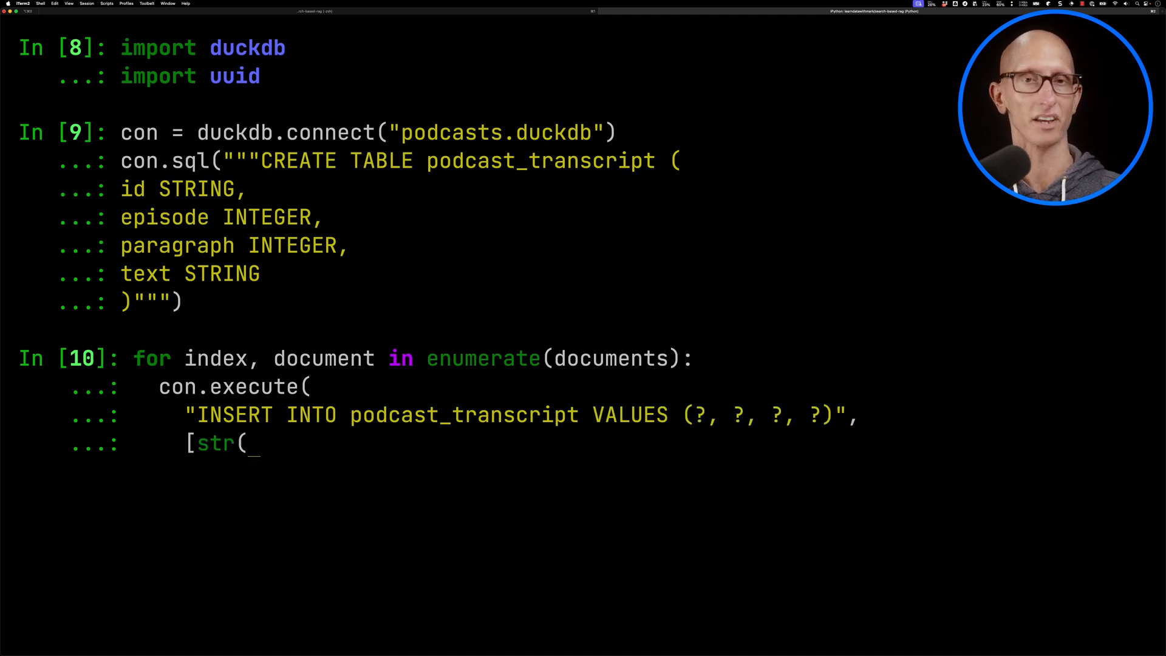
text(uuid.uuid4()), 68,)
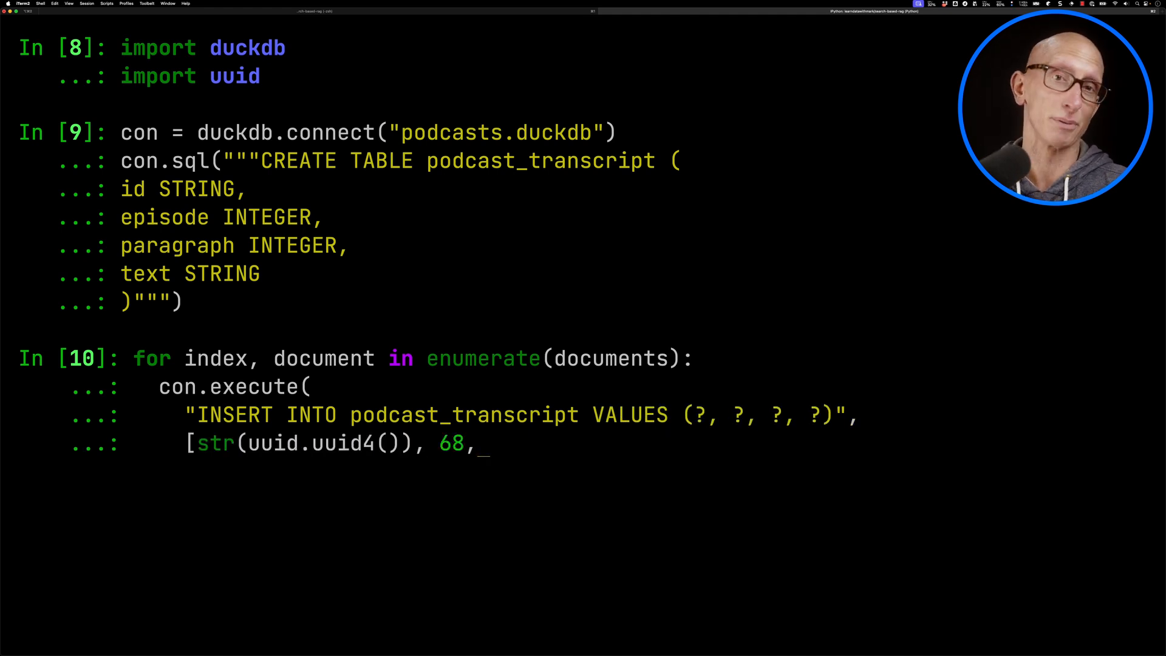
text(index, document.page_content])
text())
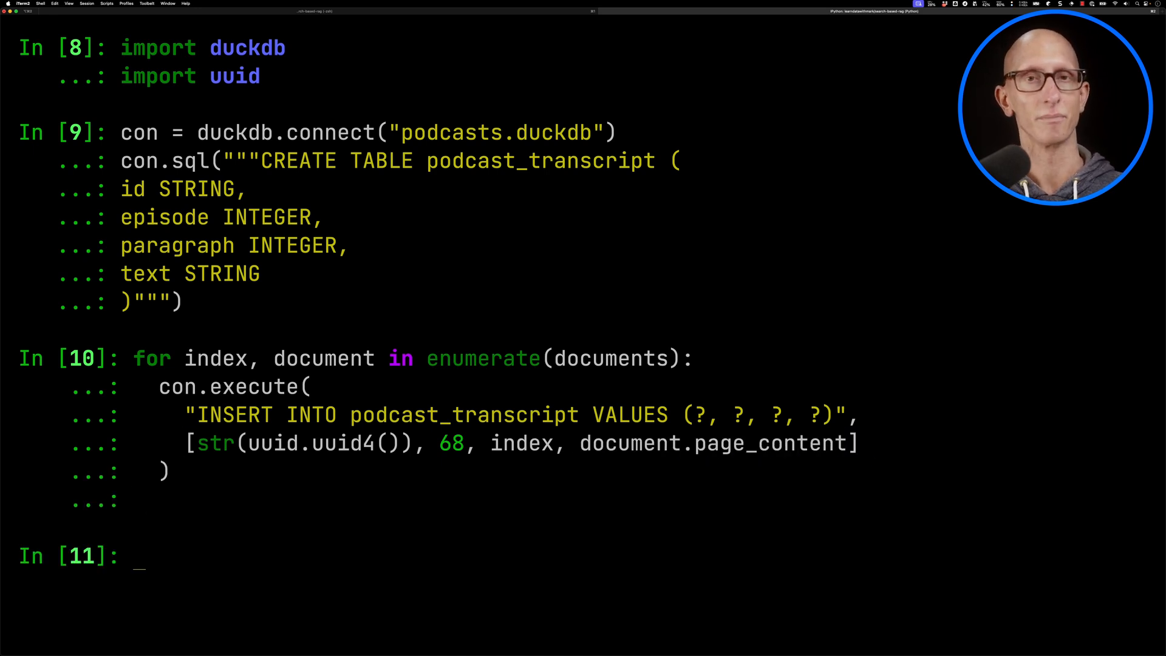
Query the stored transcript rows with a SELECT * statement
text(con.sql(""")
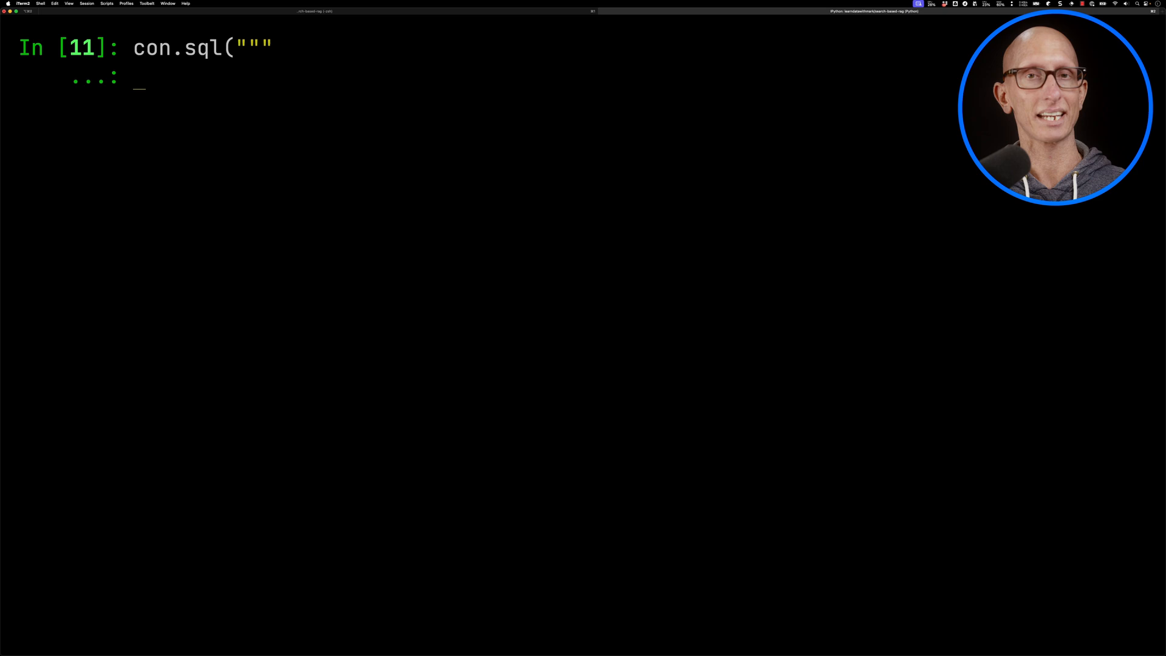
text(SELECT *)
text('podcast)
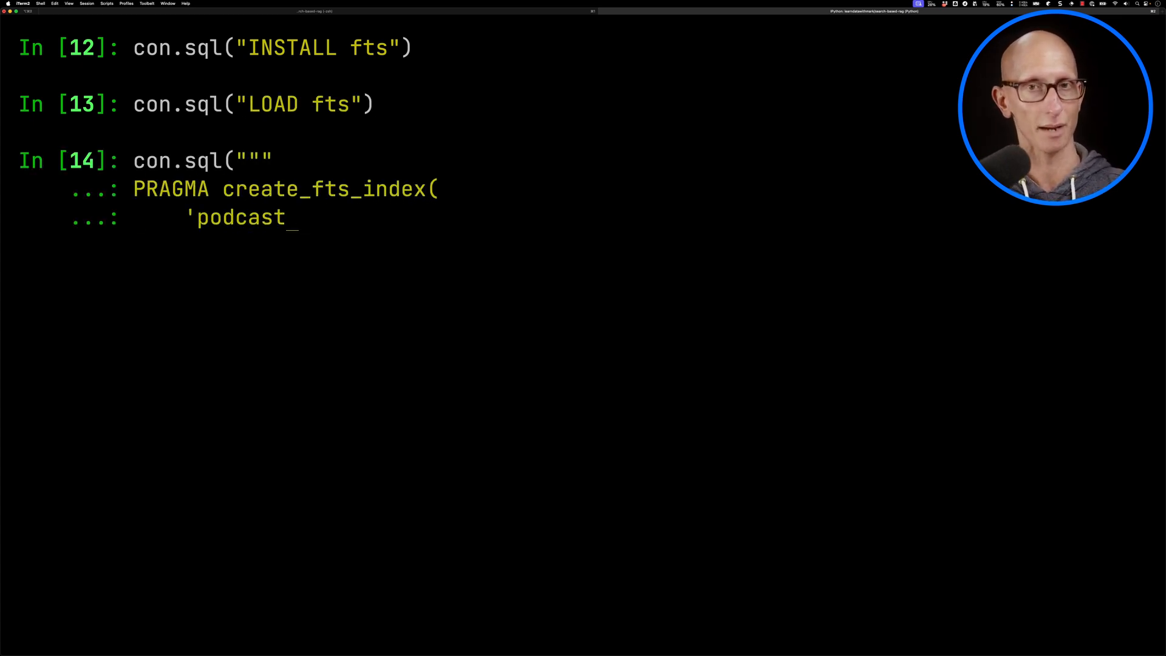
Build the full-text index on podcast_transcript using 'id' and 'text' with overwrite enabled
text(_transcript', 'id',)
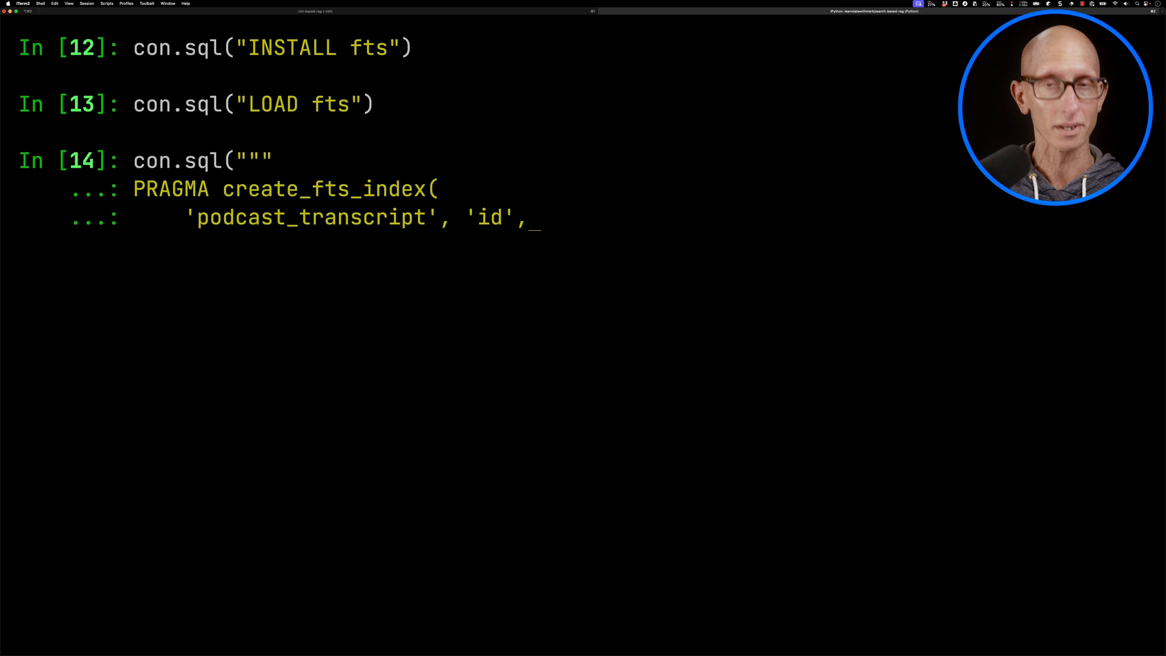
text('text')
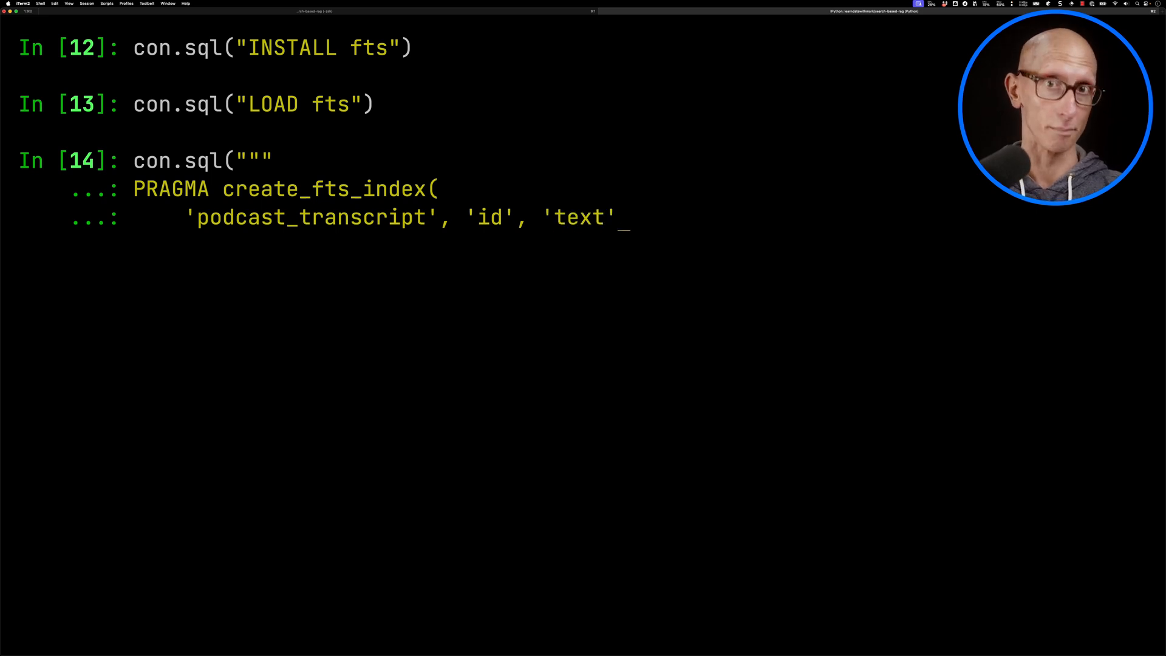
text(,)
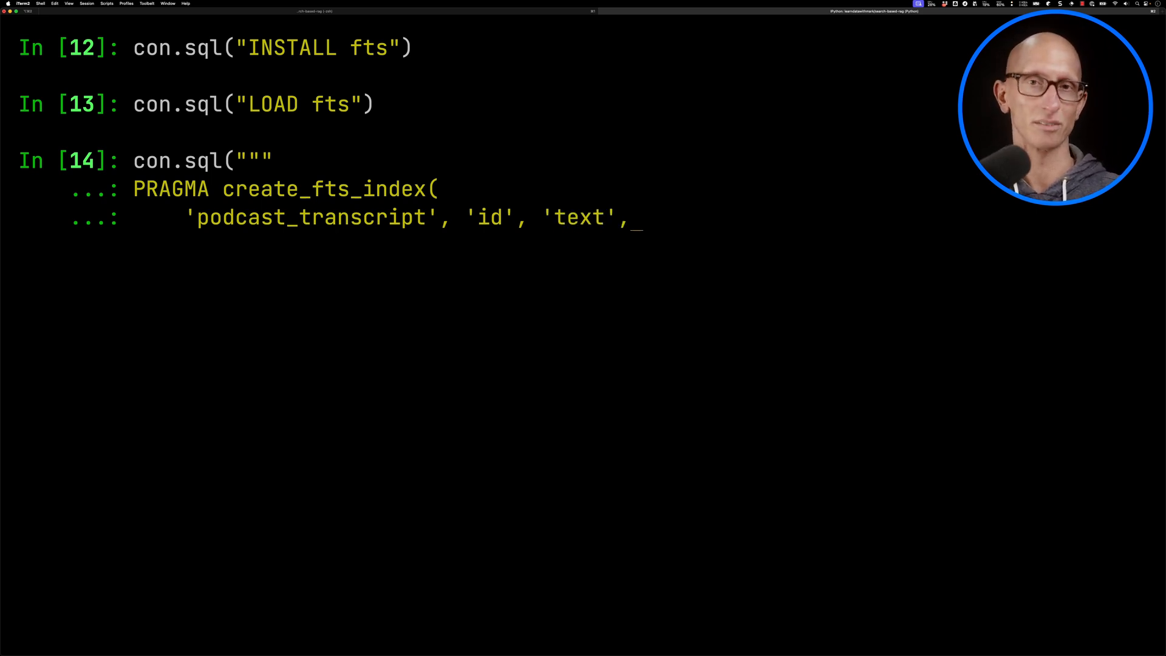
text(overwrite)
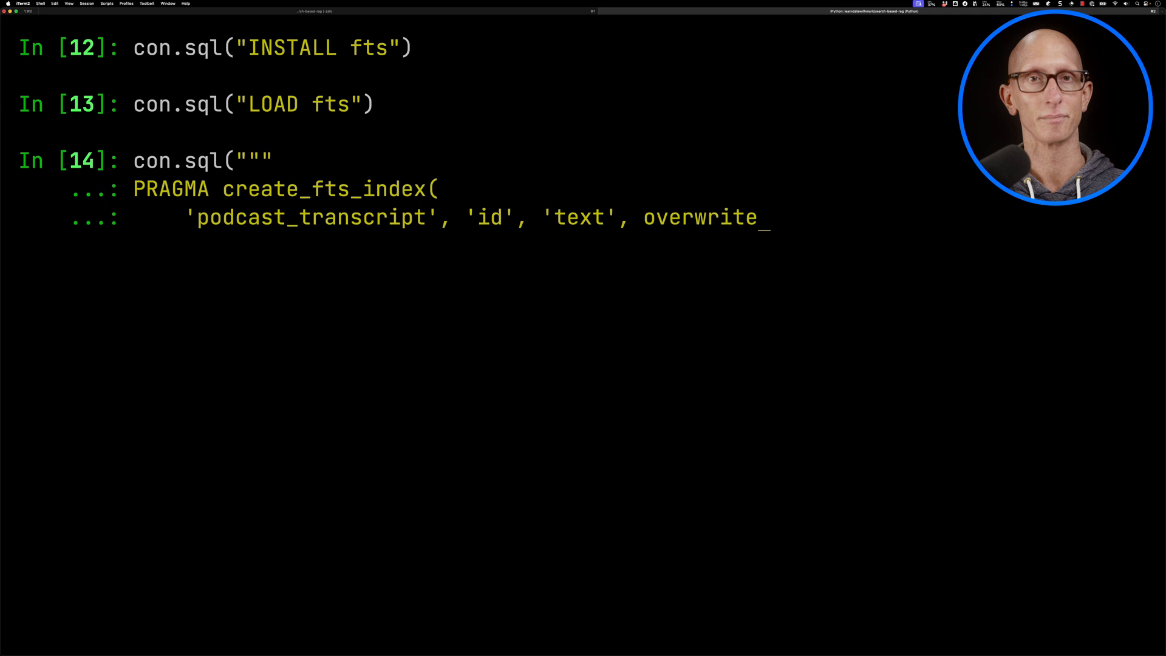
key(ctrl+r)
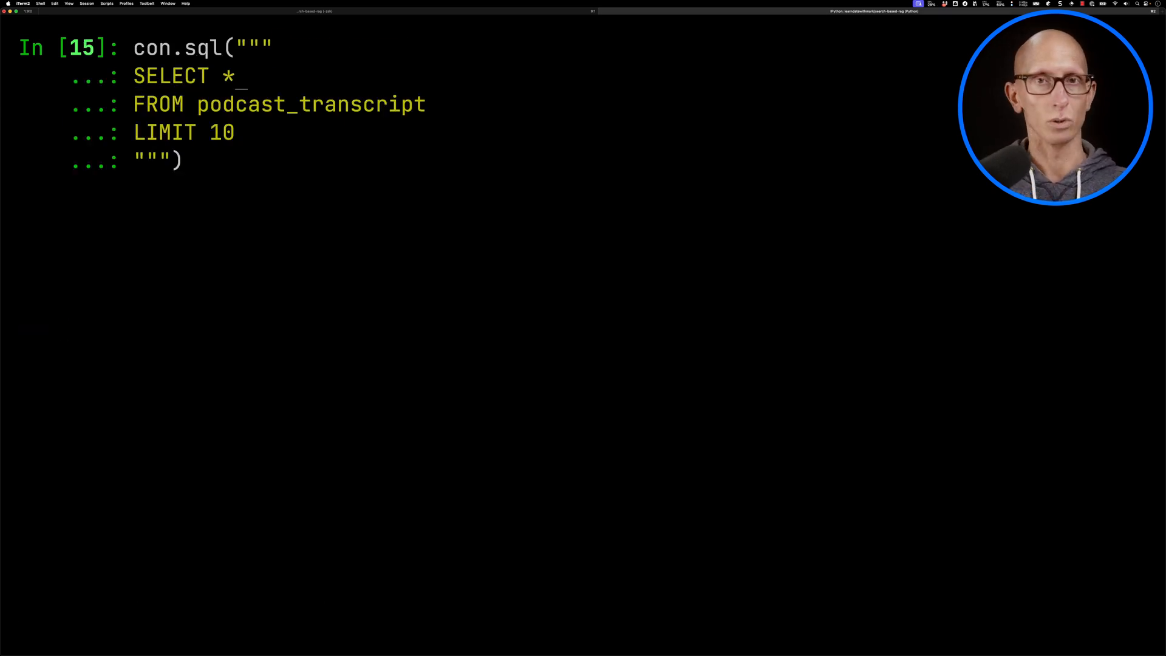
Score text with match_bm25 for 'Claude Sonnet', keeping non-null scores sorted descending
text(text, fts_main)
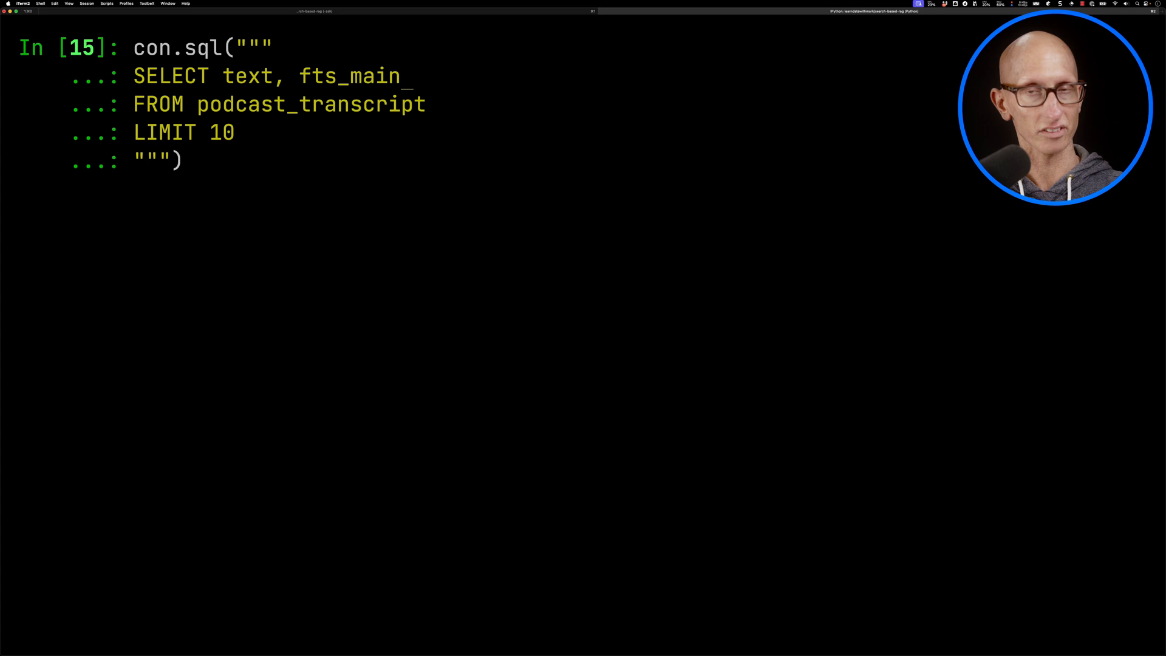
text(_podcast_transcript.match_bm)
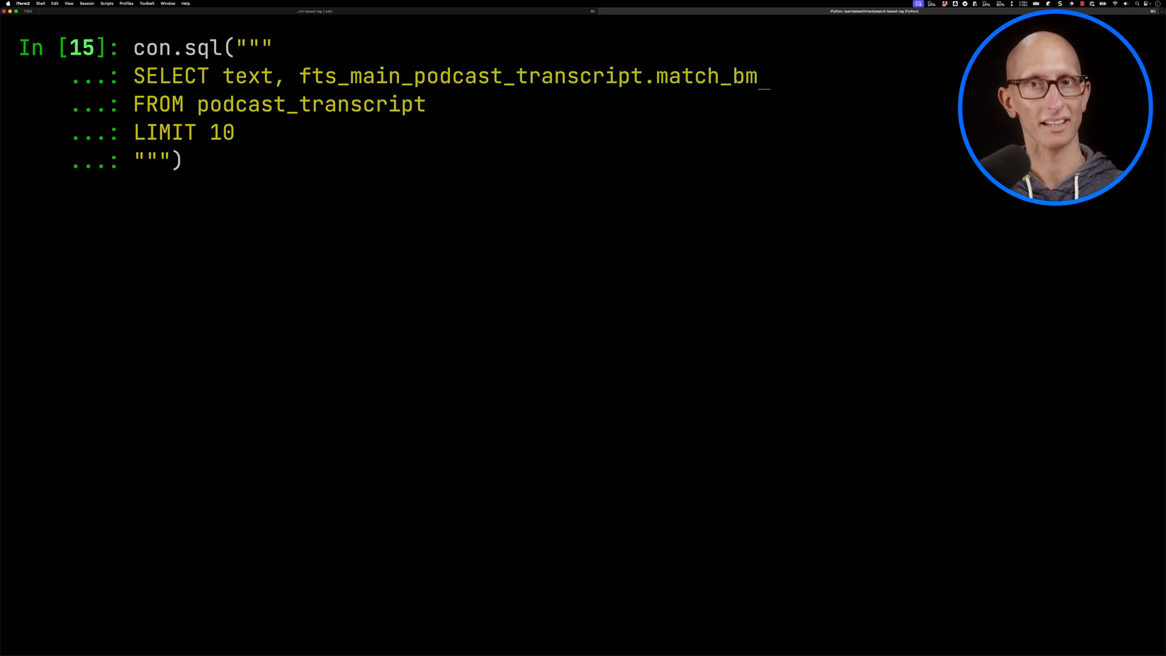
text(25()
text('Claude)
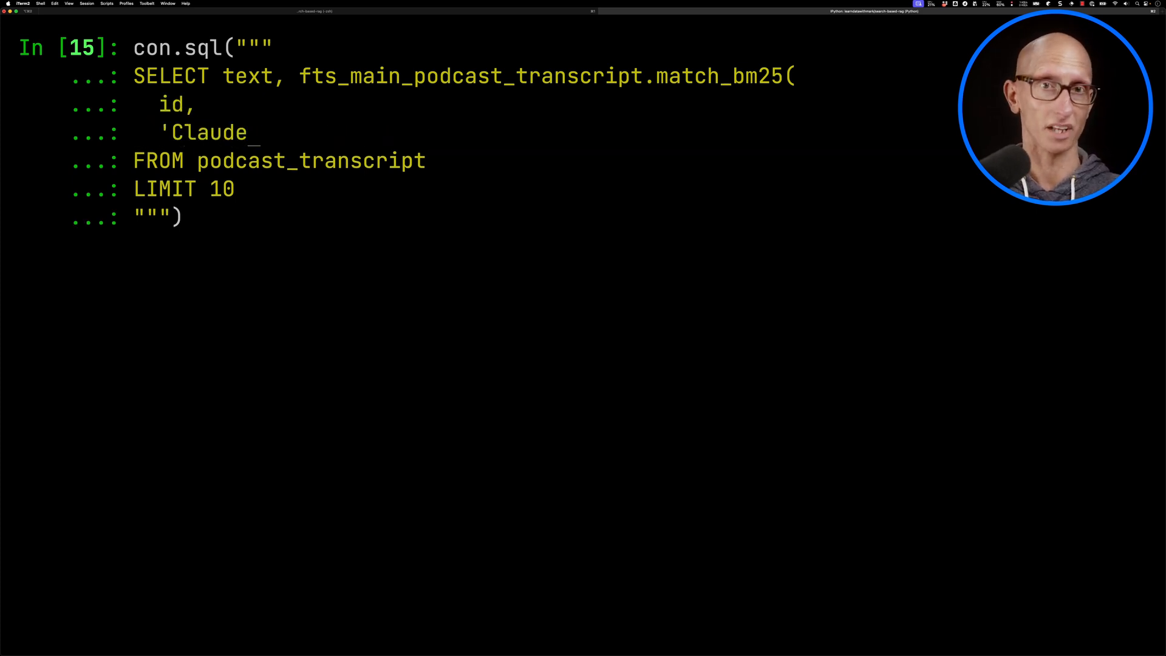
text(Sonnet')
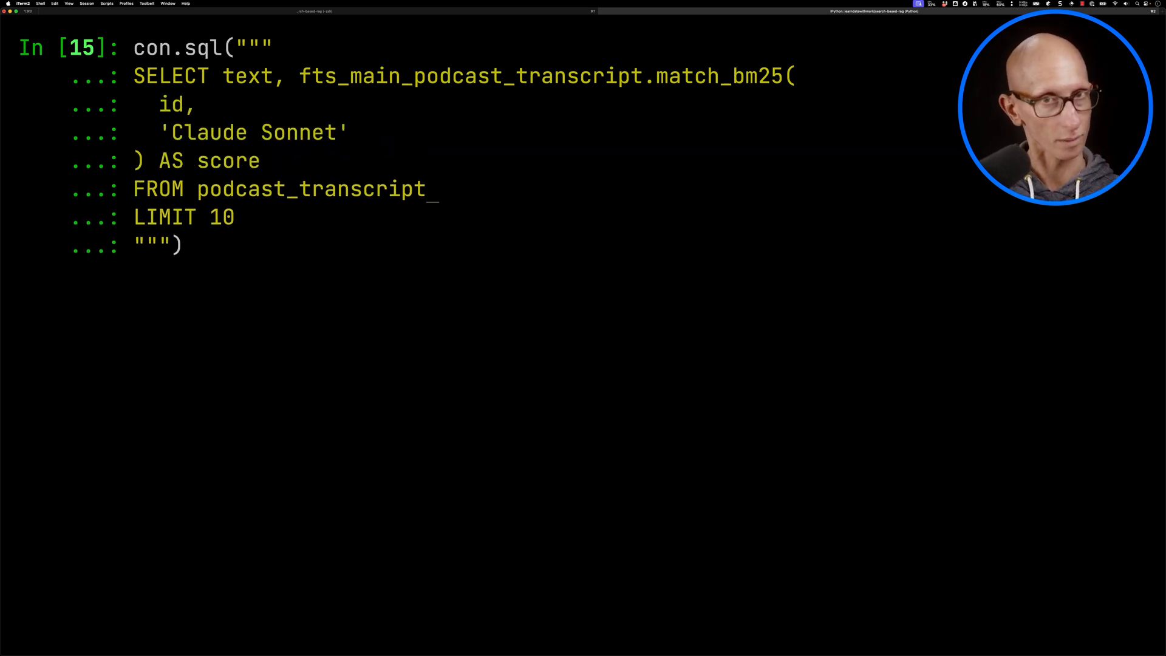
text(WHERE score IS NOT NULL)
text(ORD)
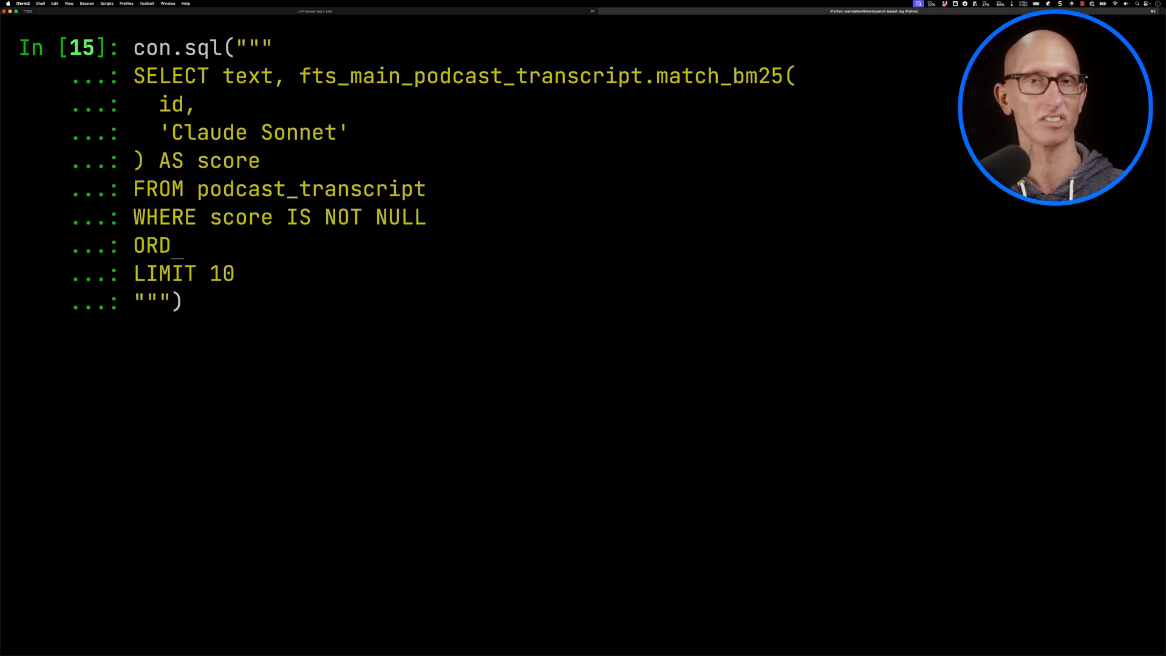
text(ER BY score DESC)
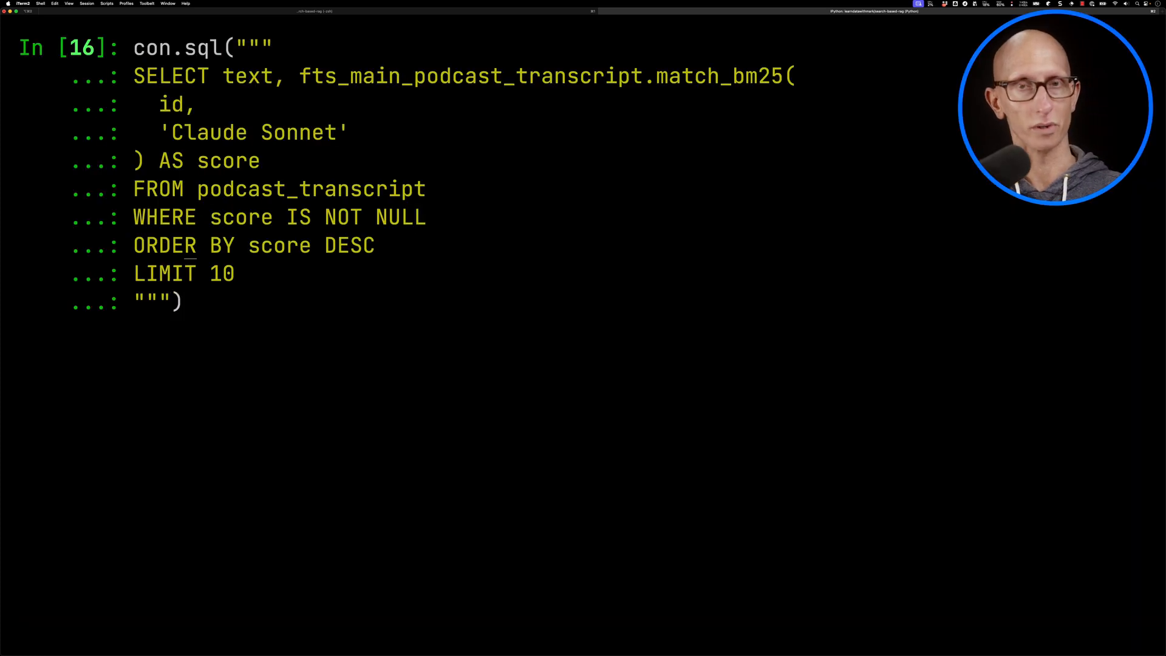
Wrap the query in query_store(search_query, limit=3) with $searchTerm and $limit params
text(def)
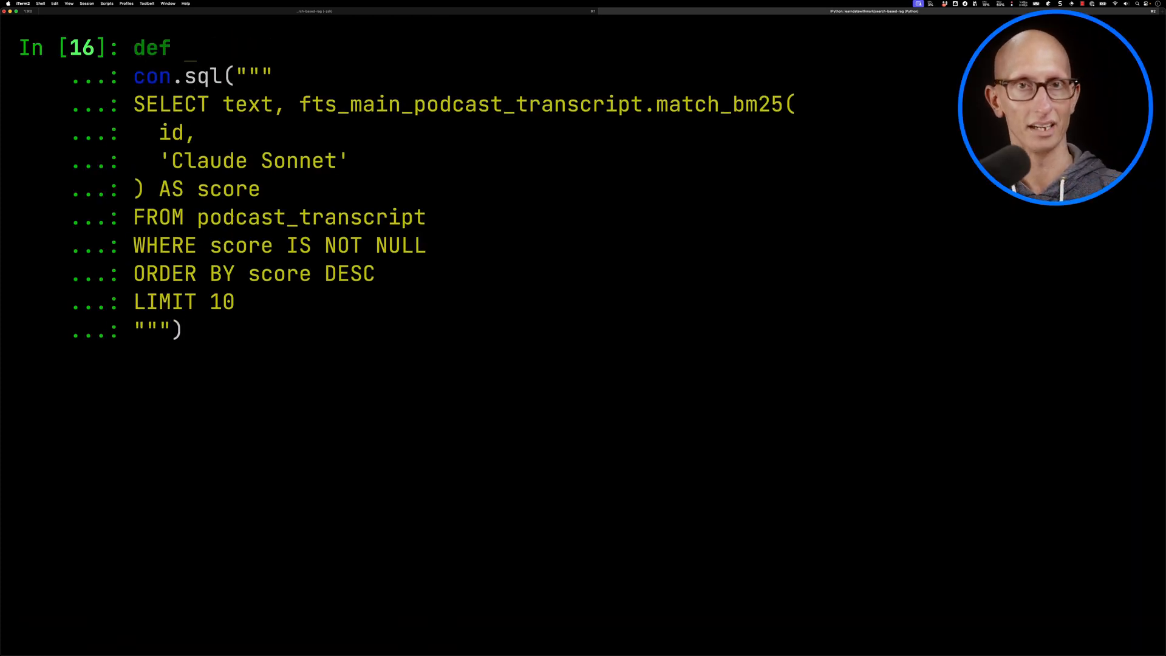
text(query_store(search_query, limit=3):)
text($searchTerm)
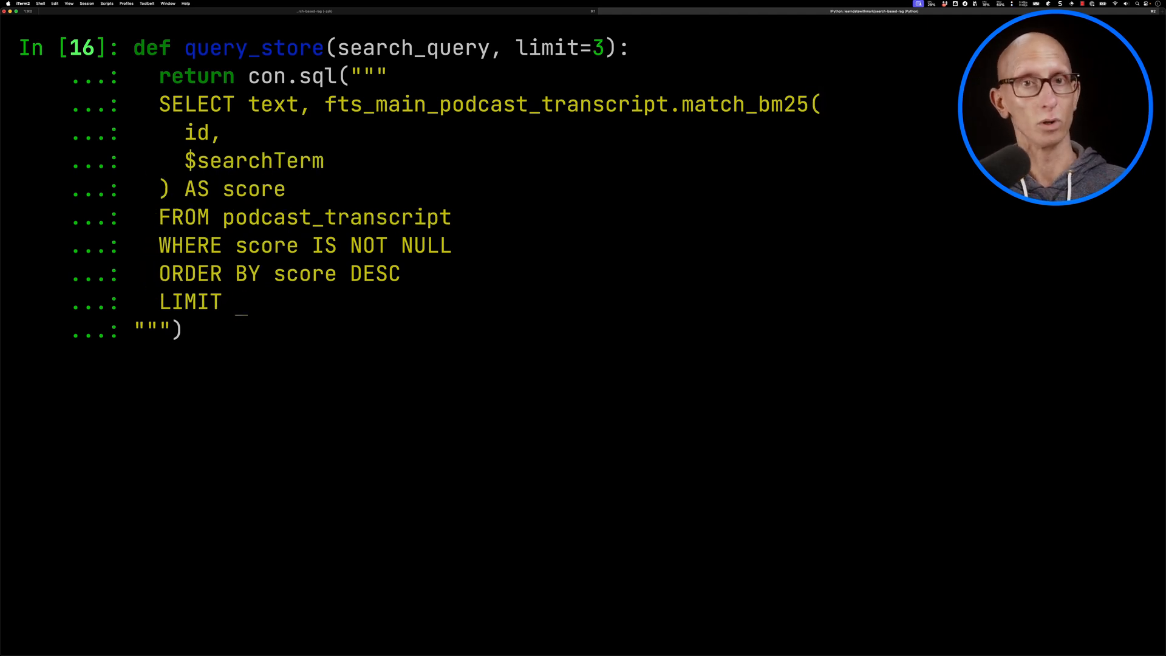
text($limit)
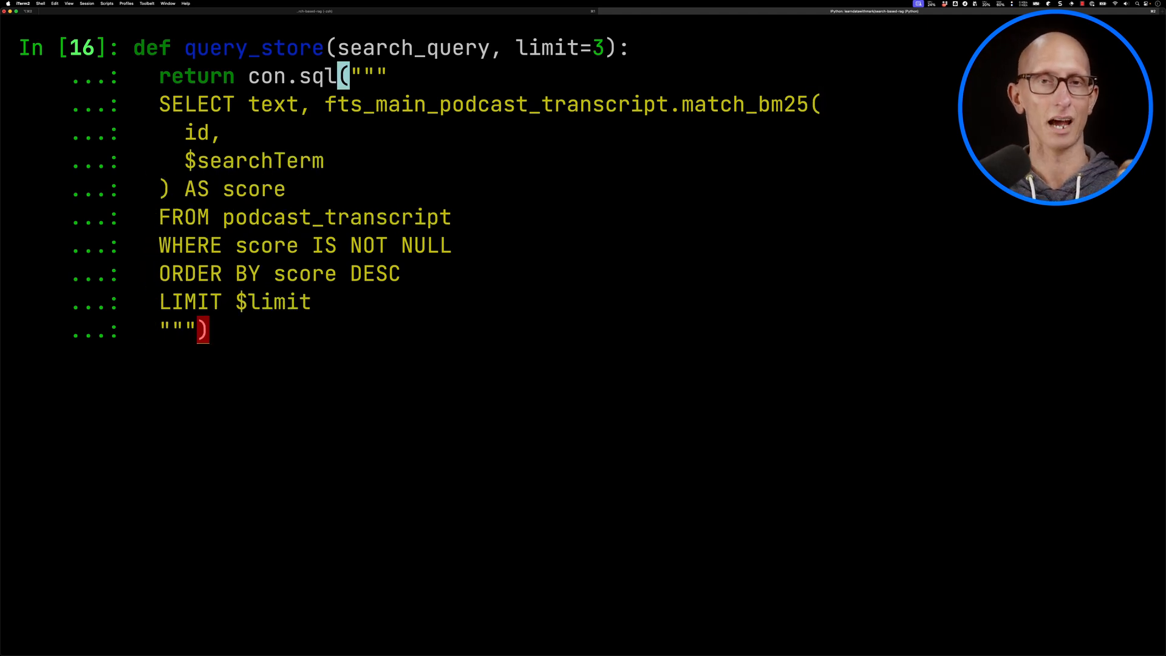
text(, params={"searchTerm": searc)
text(def extract)
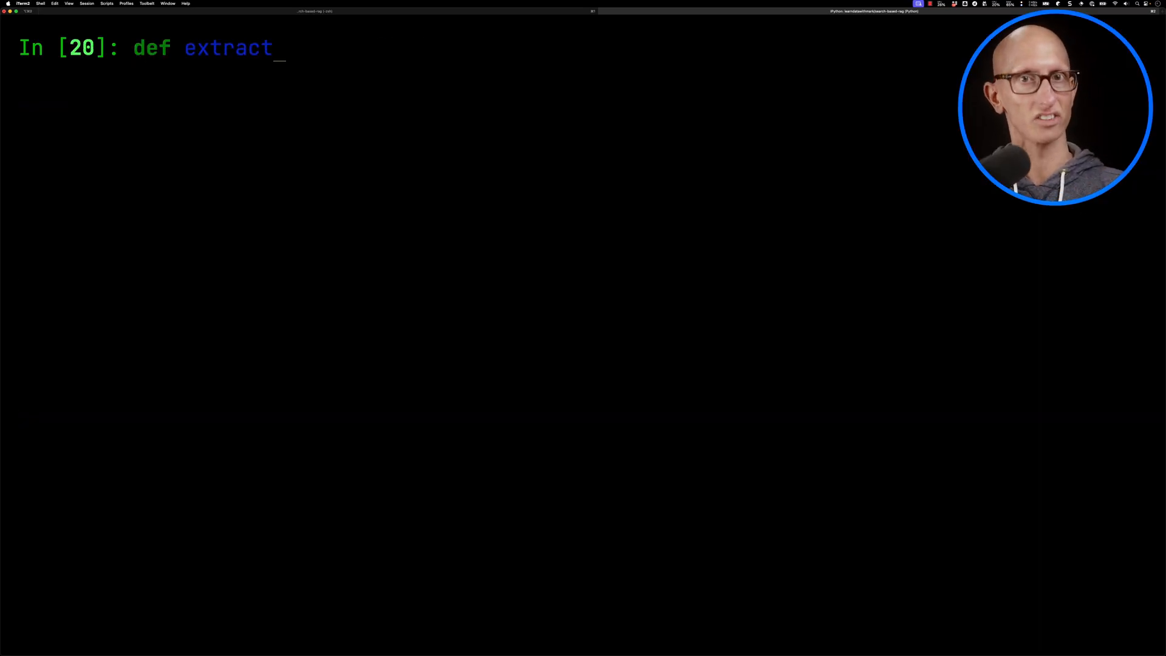
Begin extract_search_terms(question), prepending the prompt 'Find important terms in this text:' to the question
text(_search_terms(question):)
text(prompt = """)
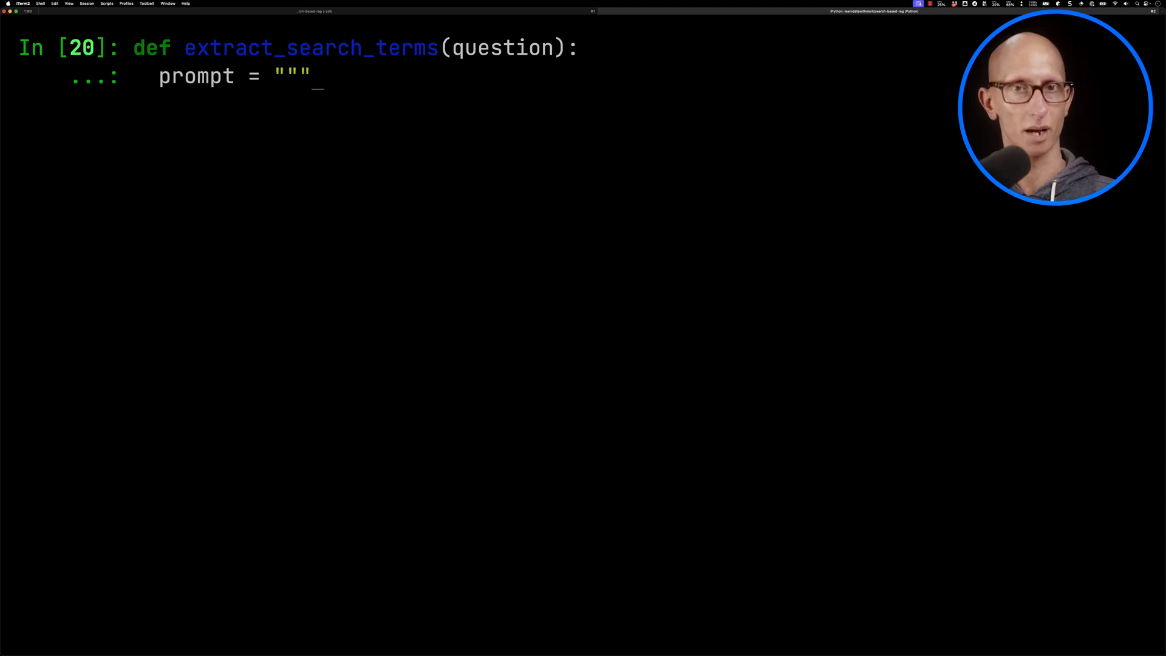
text(Find important term)
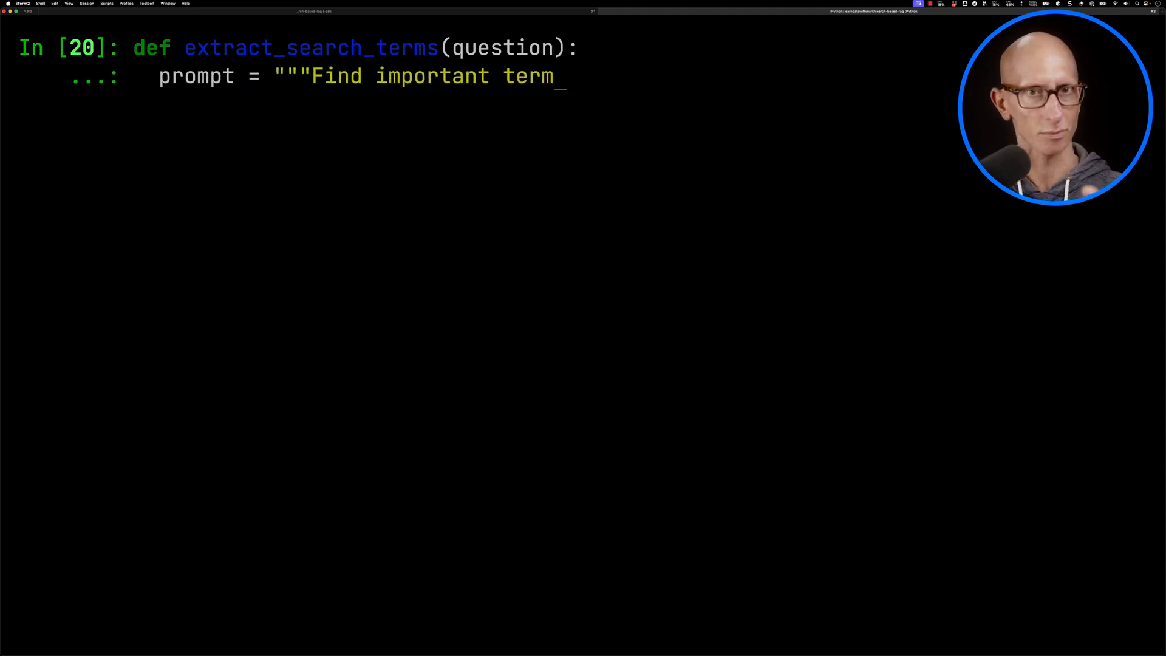
text(s in this text:\n""")
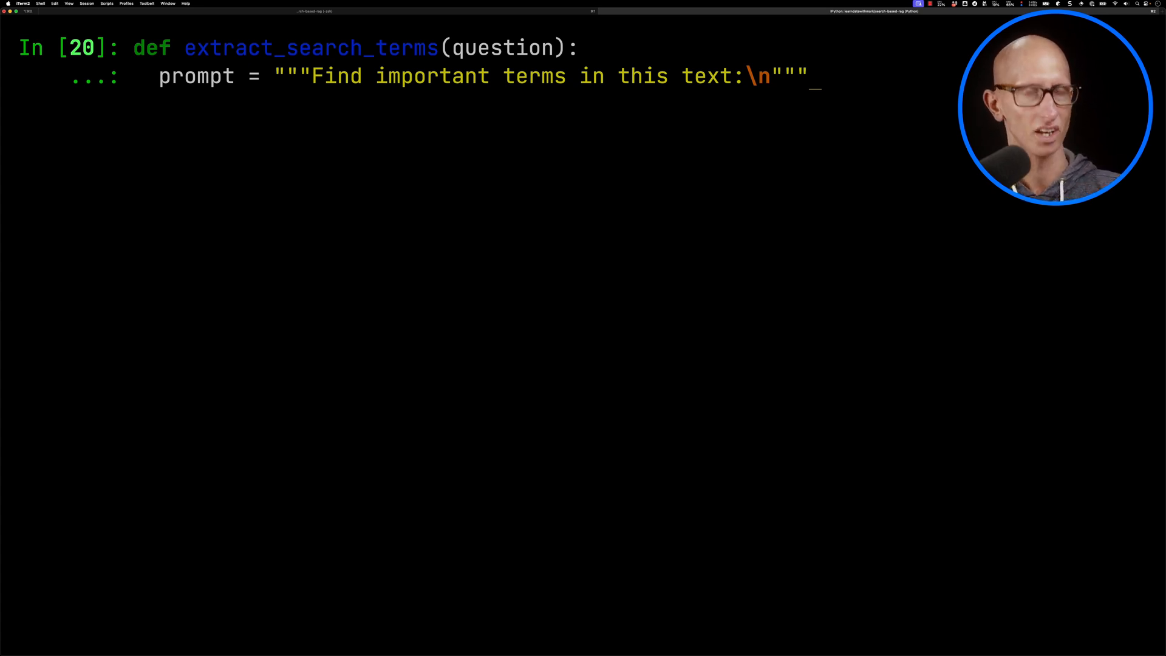
text(inp)
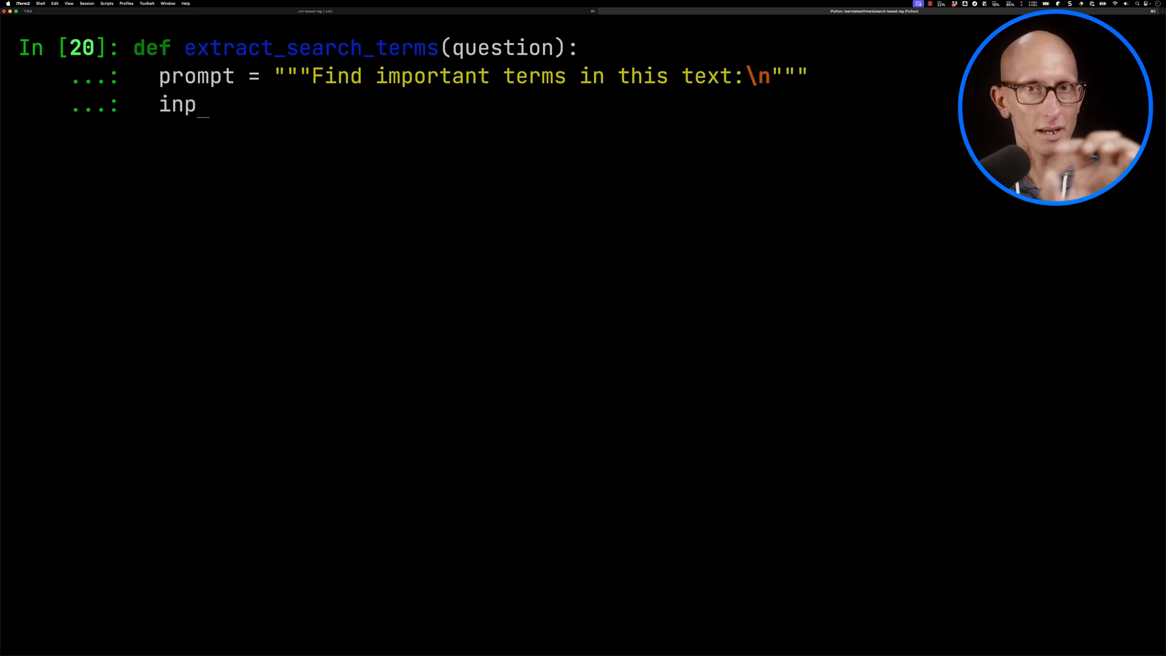
text(ut_ = prompt+question)
text(labels = ["match)
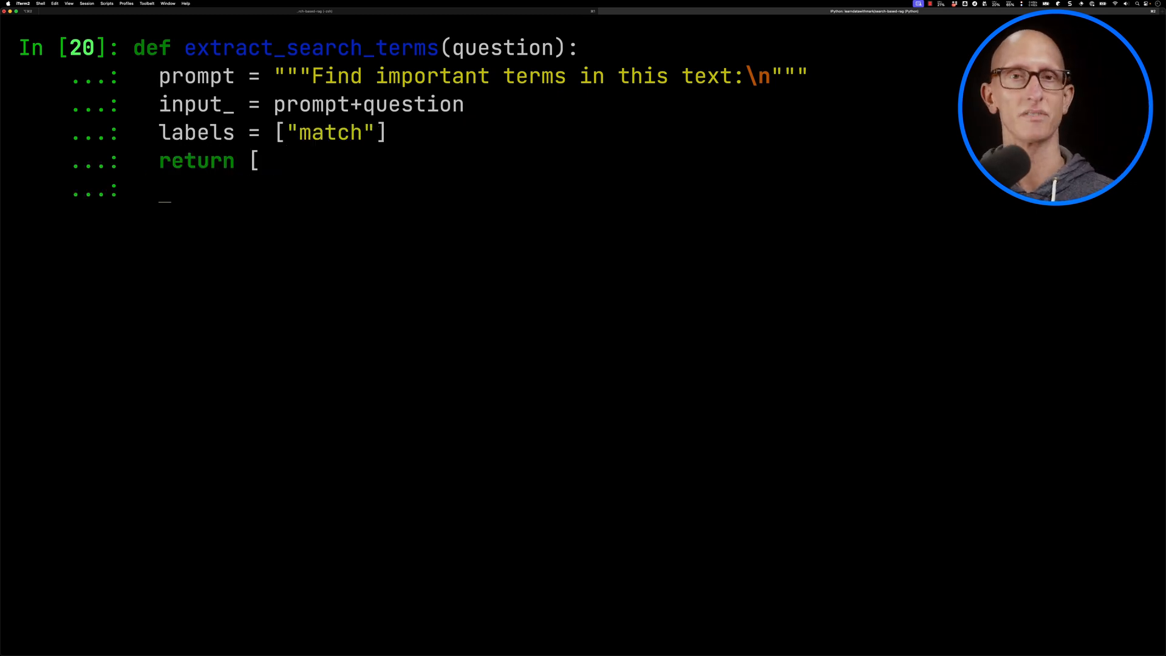
Return entry['text'] for each entity from model.predict_entities(input_, labels)
text(entry['text'])
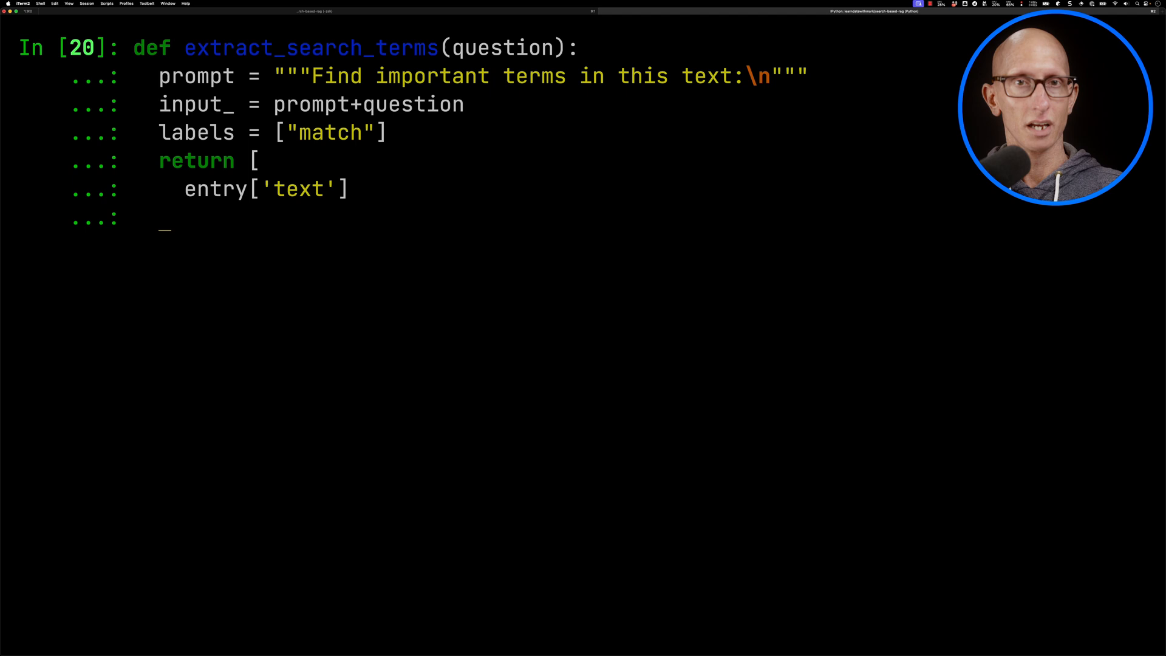
text(for entry in model.predict_entities)
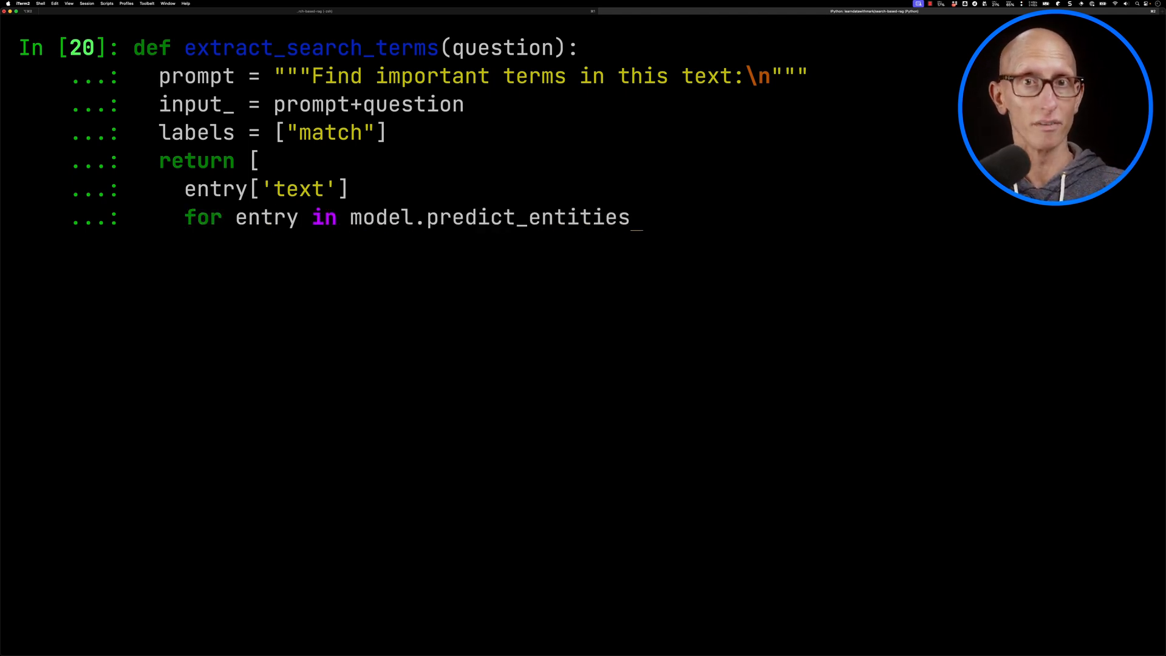
text((input_, labels))
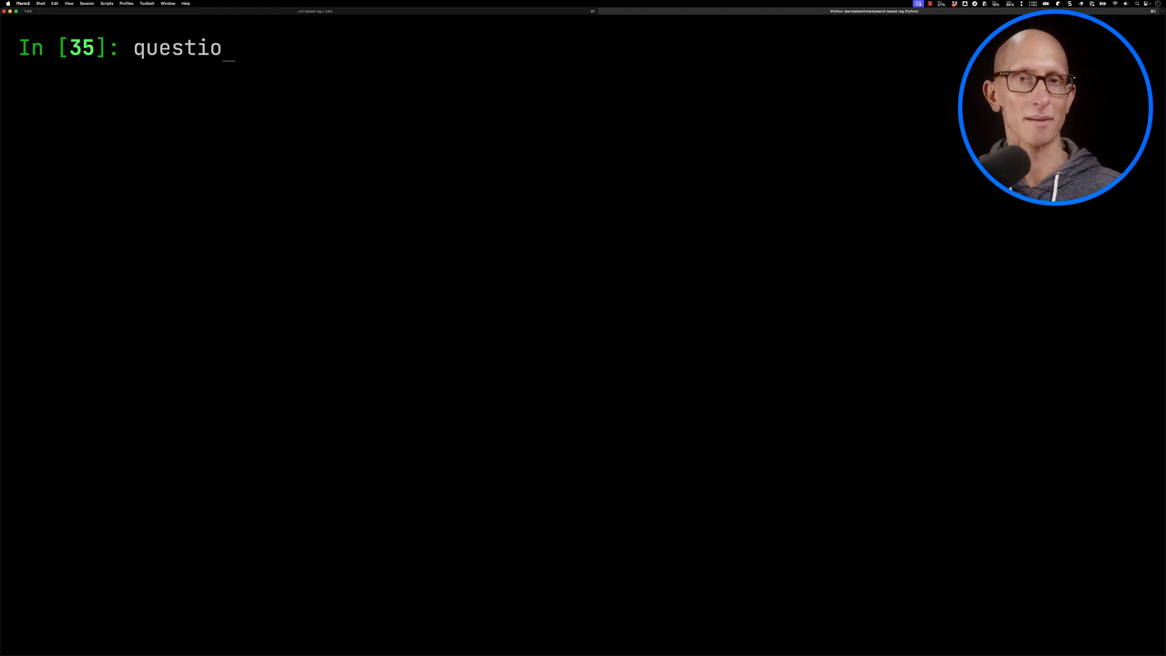
Test with 'What is focus mode and whats its importance' and start a query_store search
text(n = "What is focus mode)
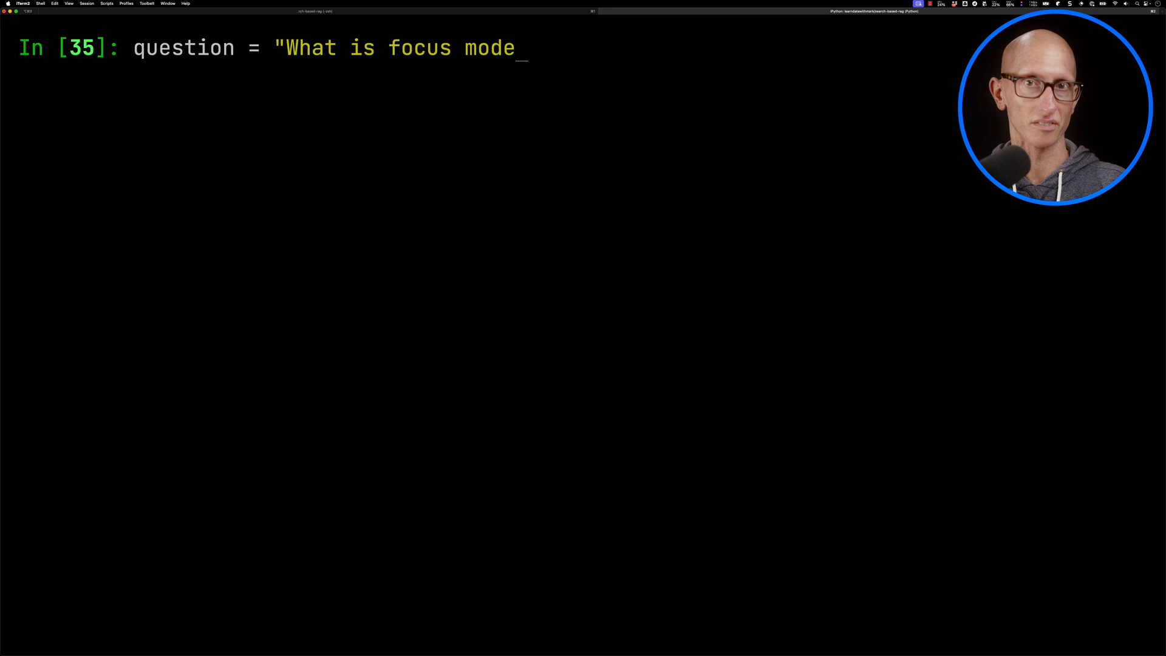
text(and whats its importance?")
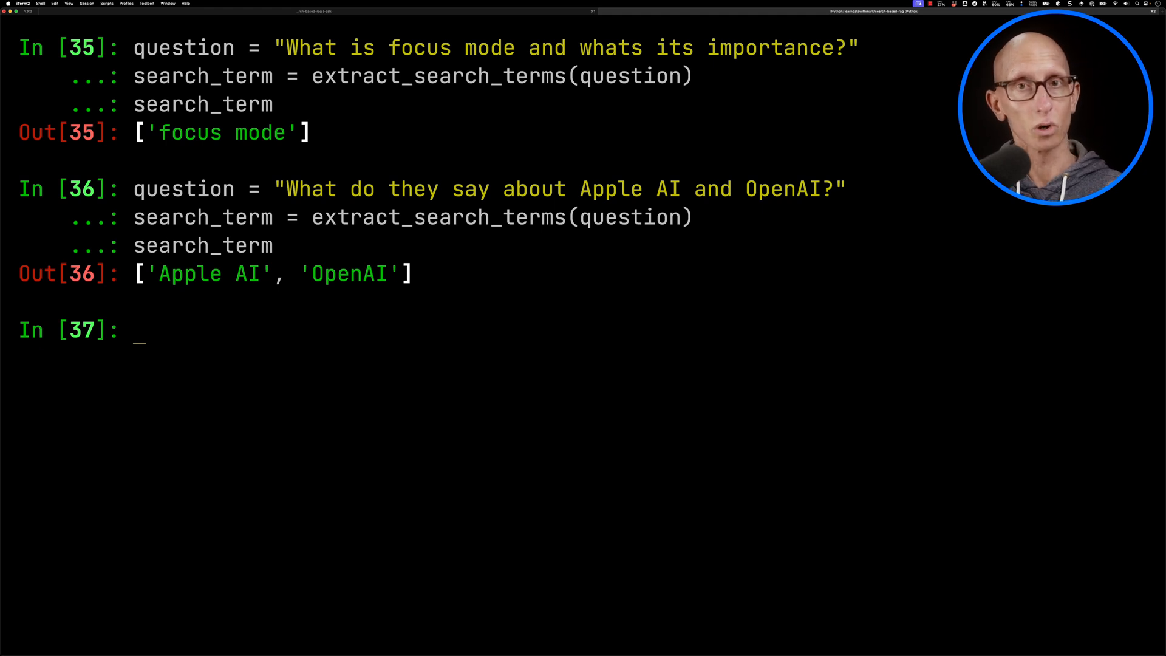
text(search_result = quer)
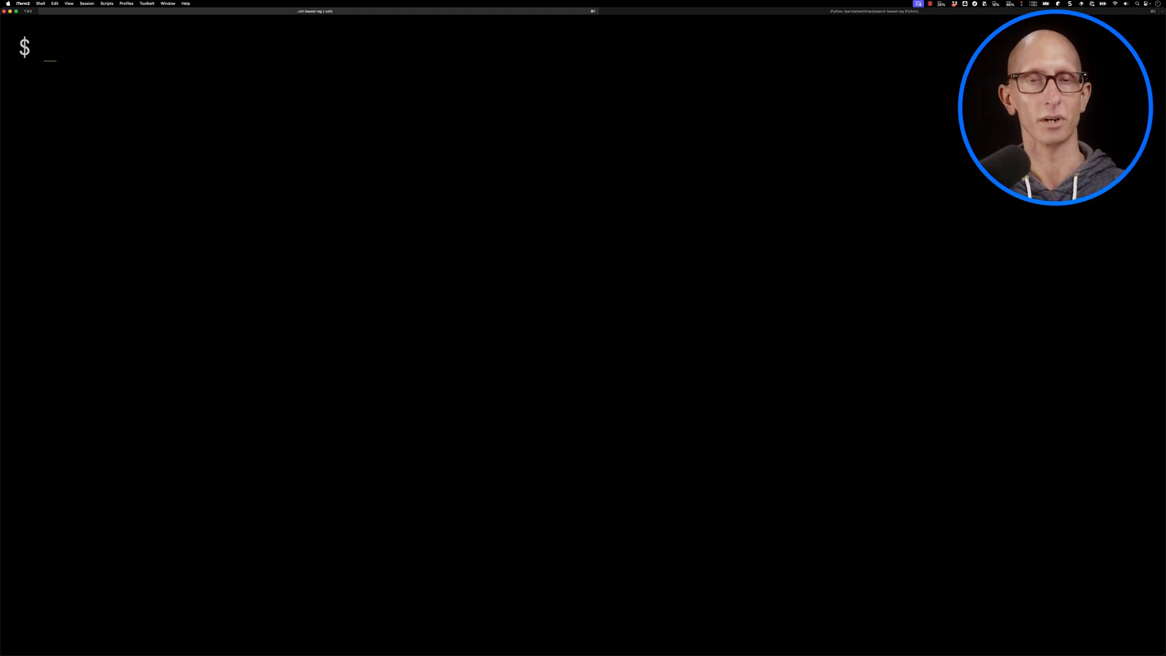
Start llama-server loading the Mistral-7B-Instruct model from the models folder
text(llama-serv)
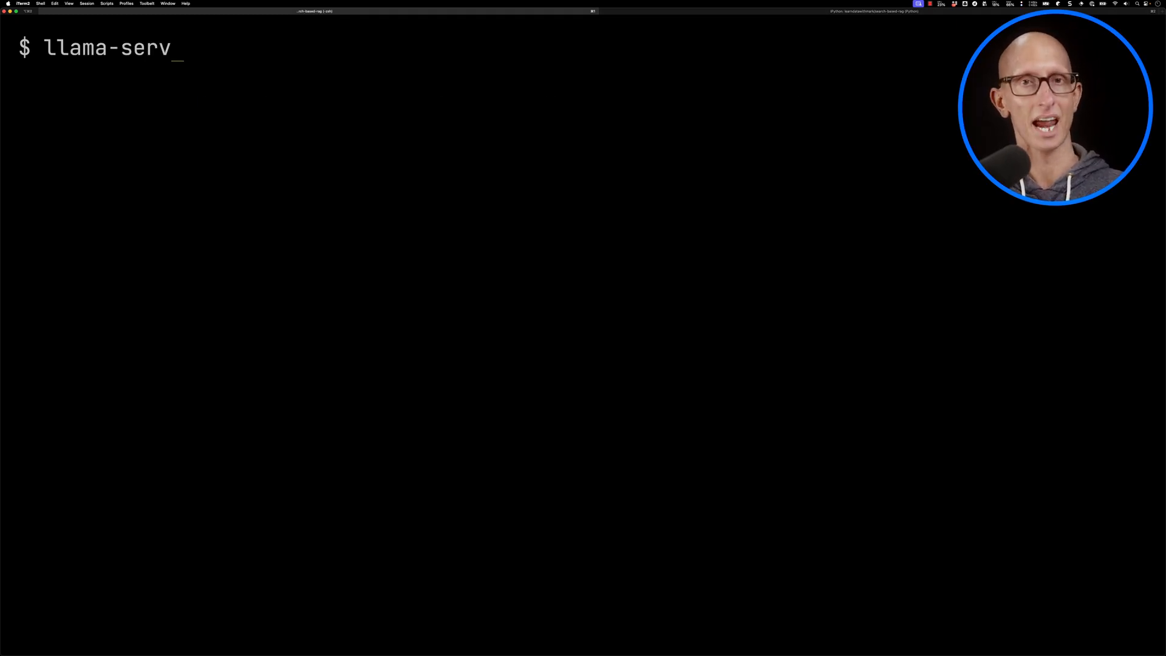
text(er -m models/Mistr)
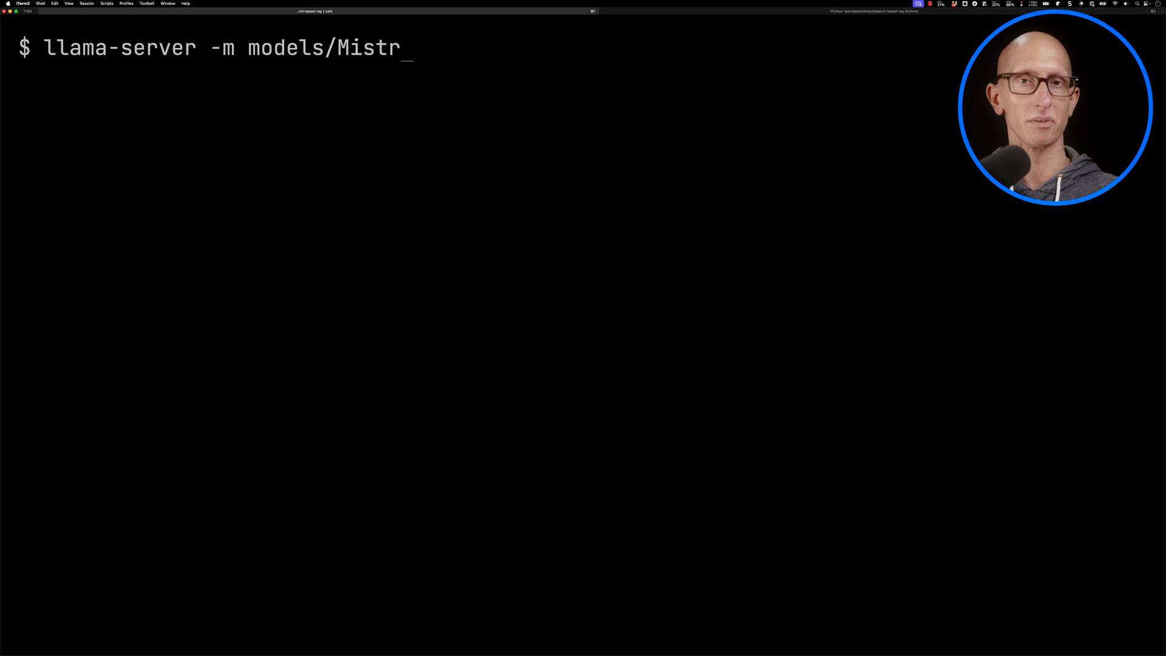
text(al-7B-Instruct-v0)
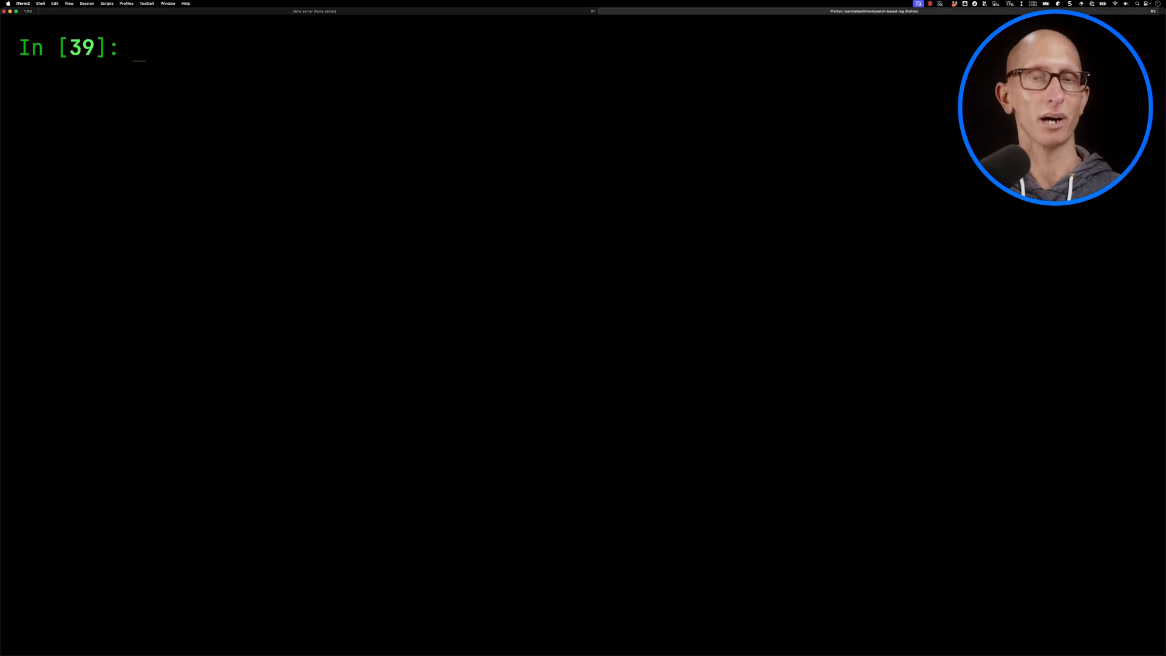
text(from openai import OpenAI)
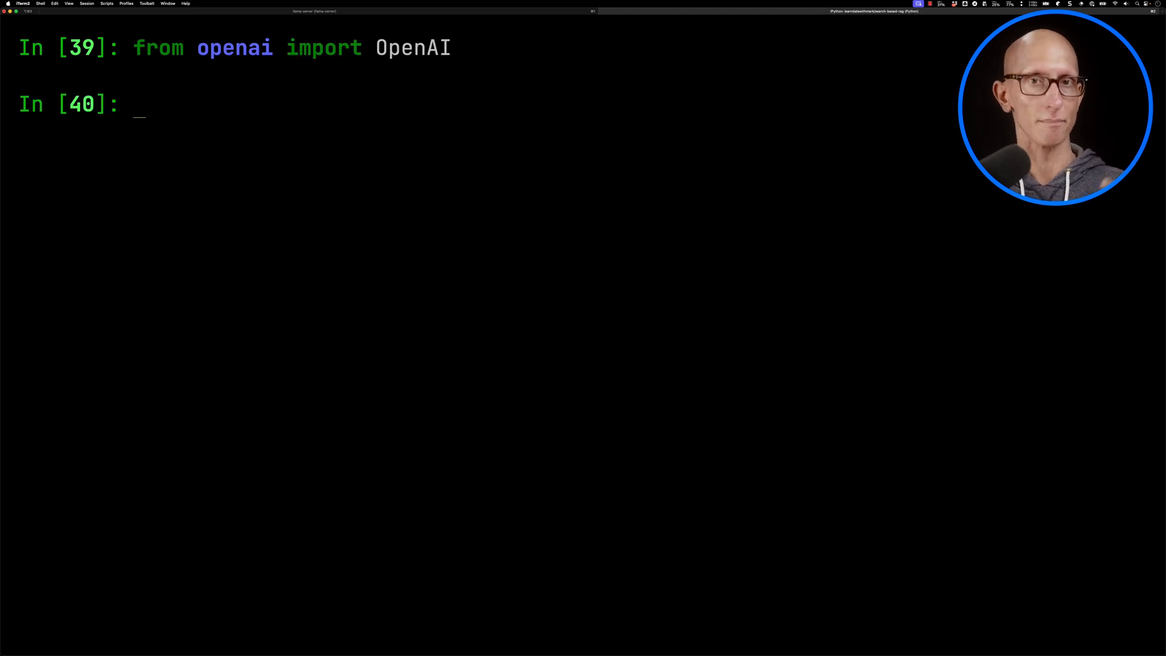
text(llm = OpenAI()
text(base_url="h)
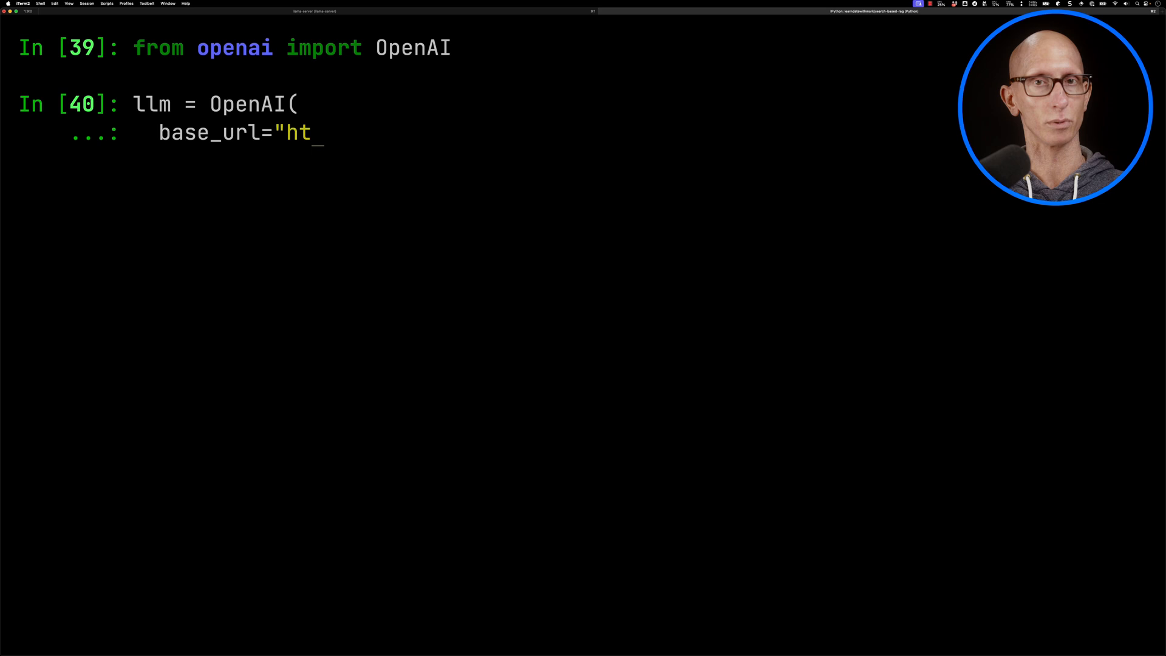
text(tp://localhost:8080/v1",)
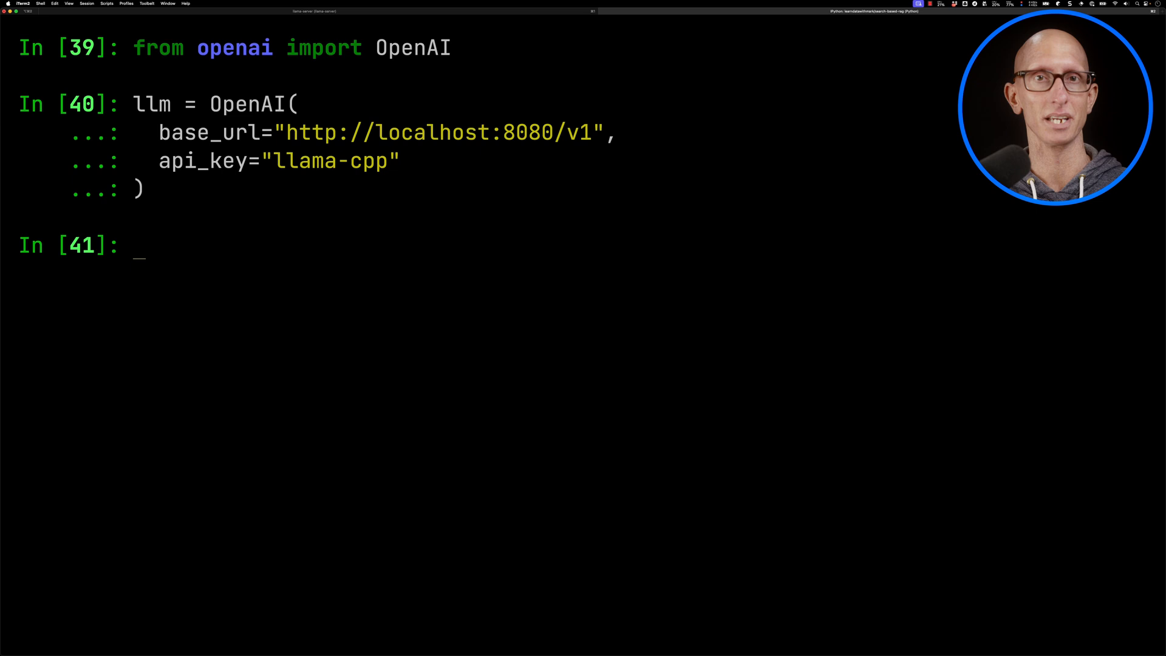
text(def)
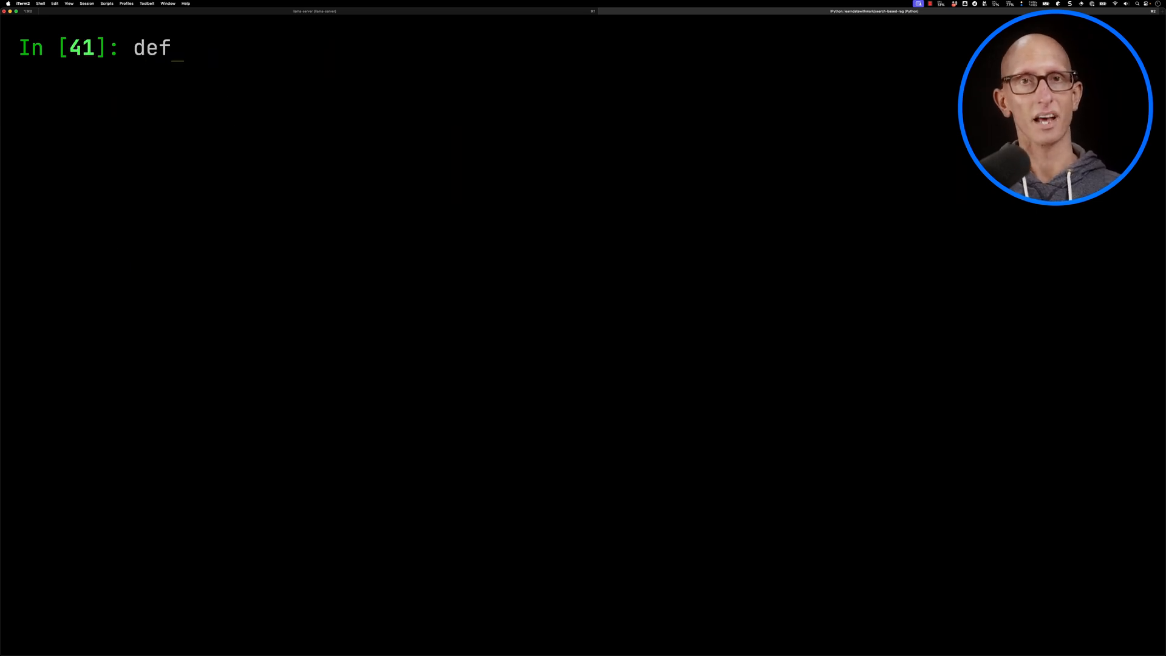
Define generate_answer(search_query, search_result), joining result rows into the prompt and streaming mistral7b completions
text(generate_answer(search_query, search_result):)
text({context)
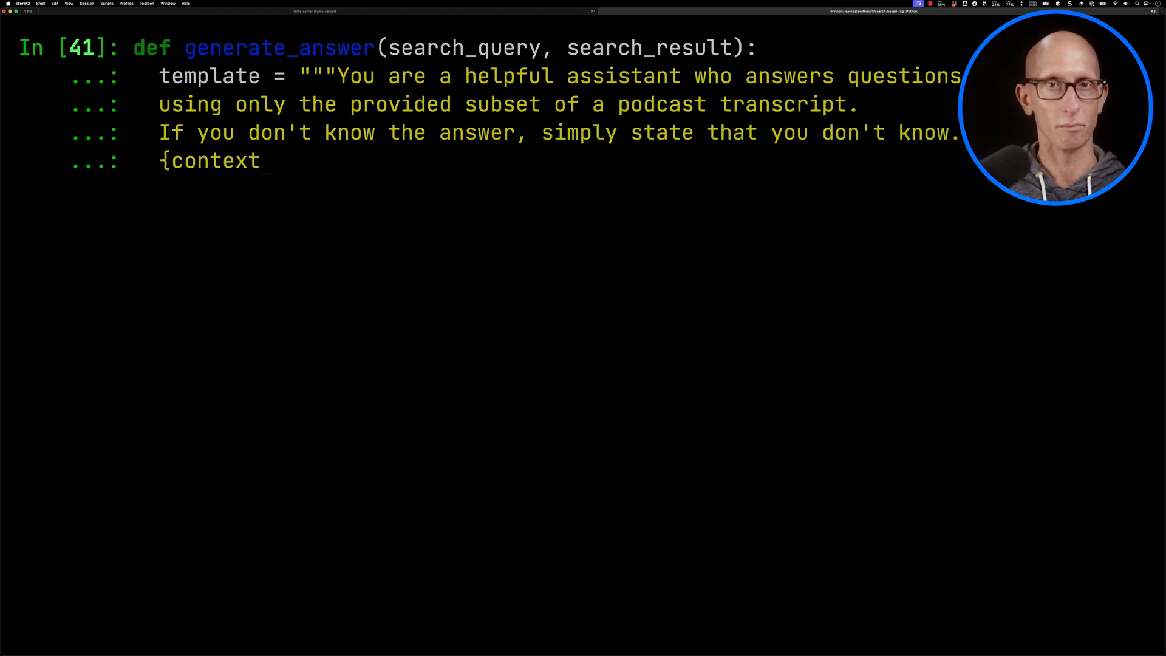
text(})
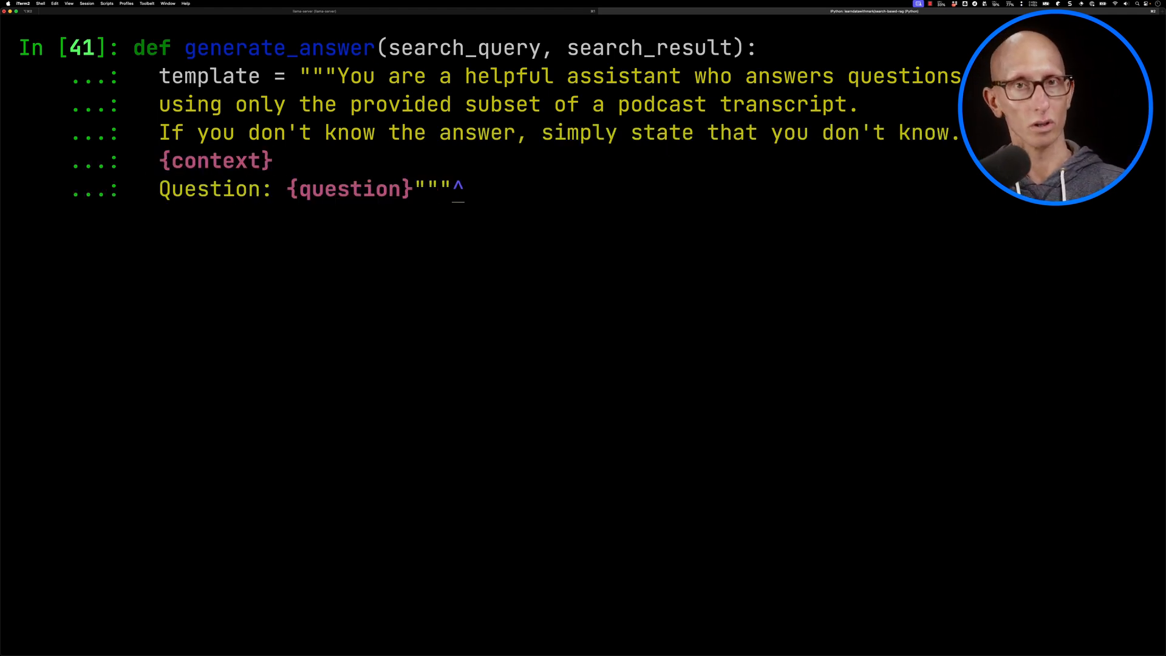
text(stream = llm.chat.completions.create()
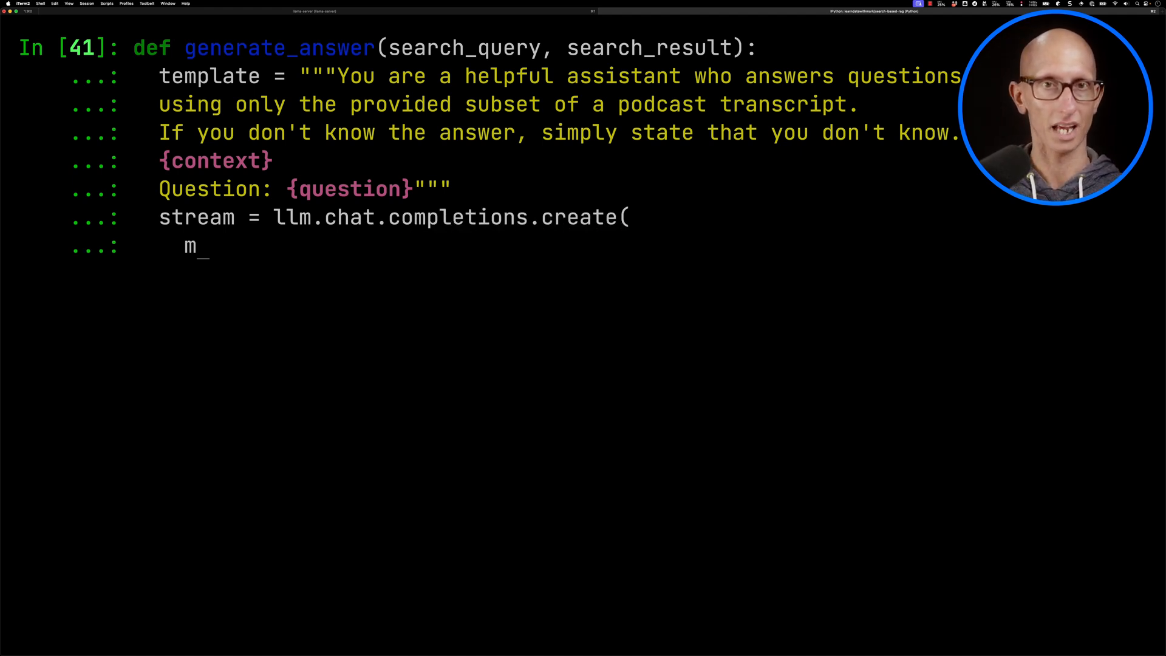
text(odel = "mistral7b",)
text(context)
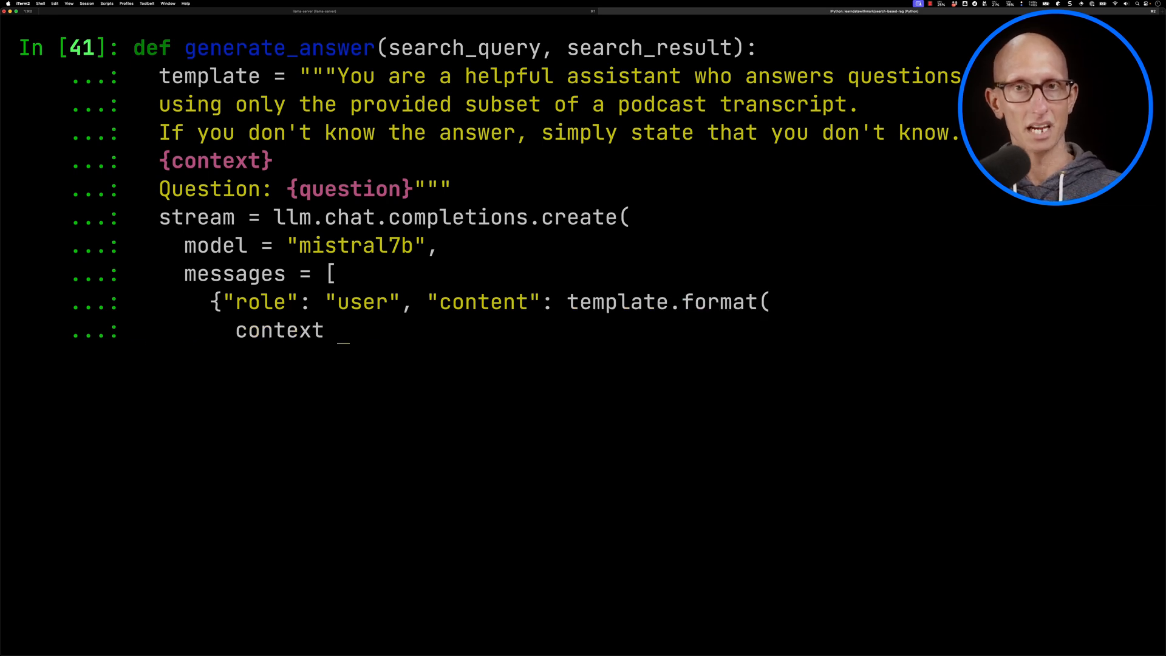
text(= "\n\n".join([row[0] for row in search_result.fetchall()]),)
text(question = s)
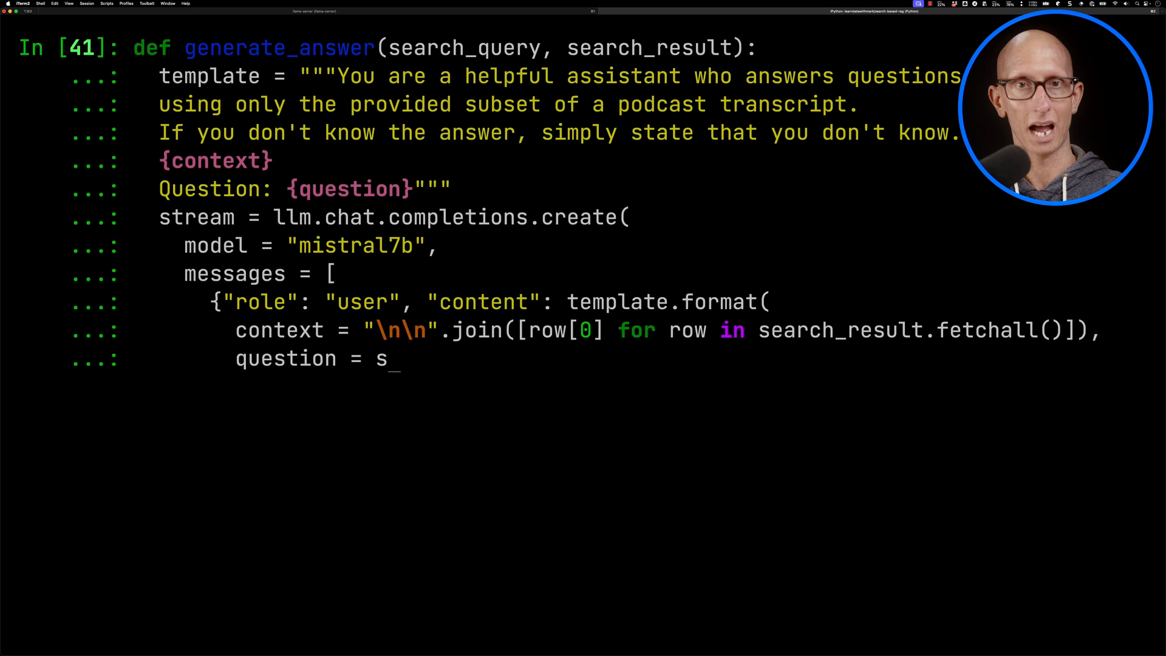
text(earch_query)
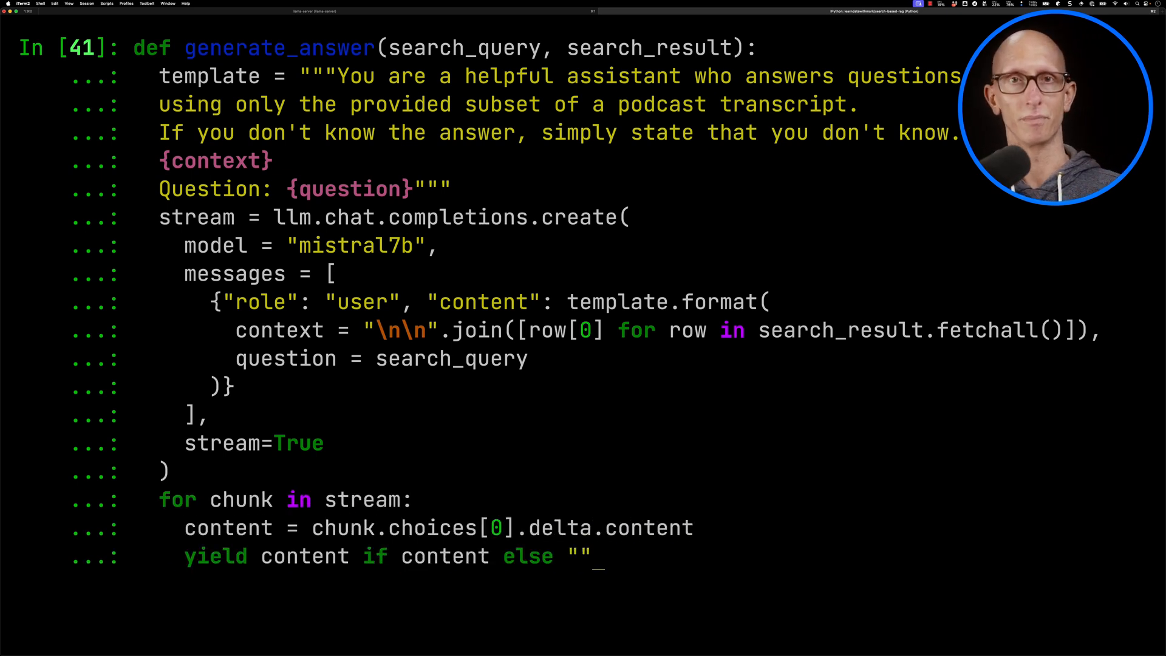
key(Return)
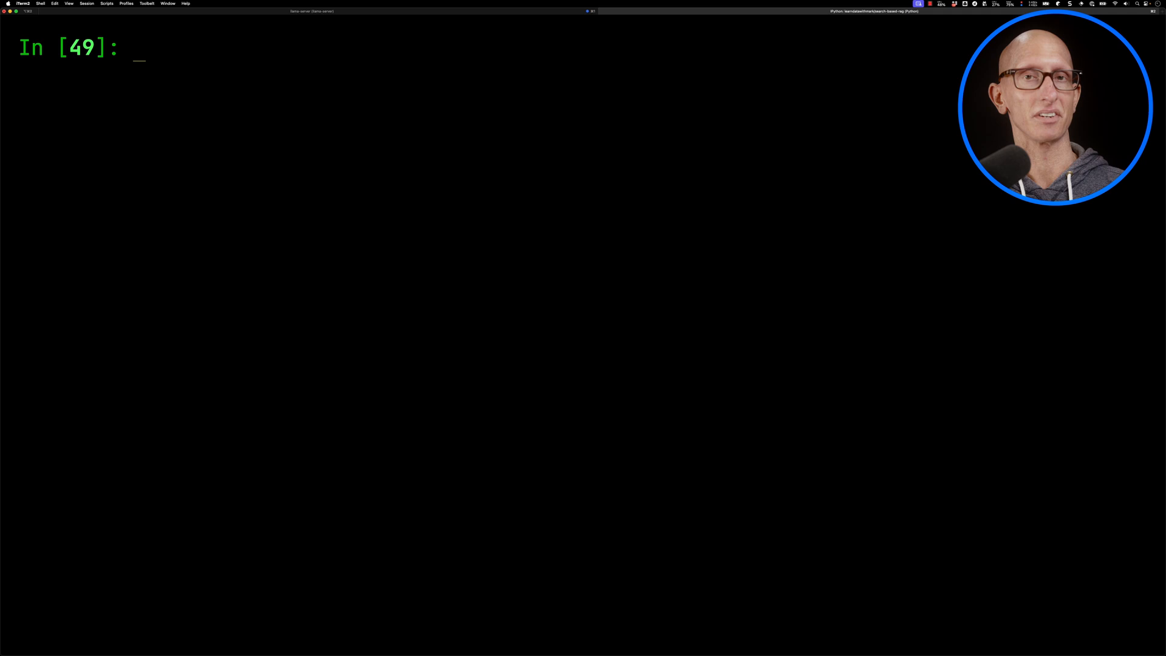
Stream an answer to 'What is focus mode and whats its importance?', then enter 'Do the speakers prefer OpenAI or Claude?'
text(question = "What is f)
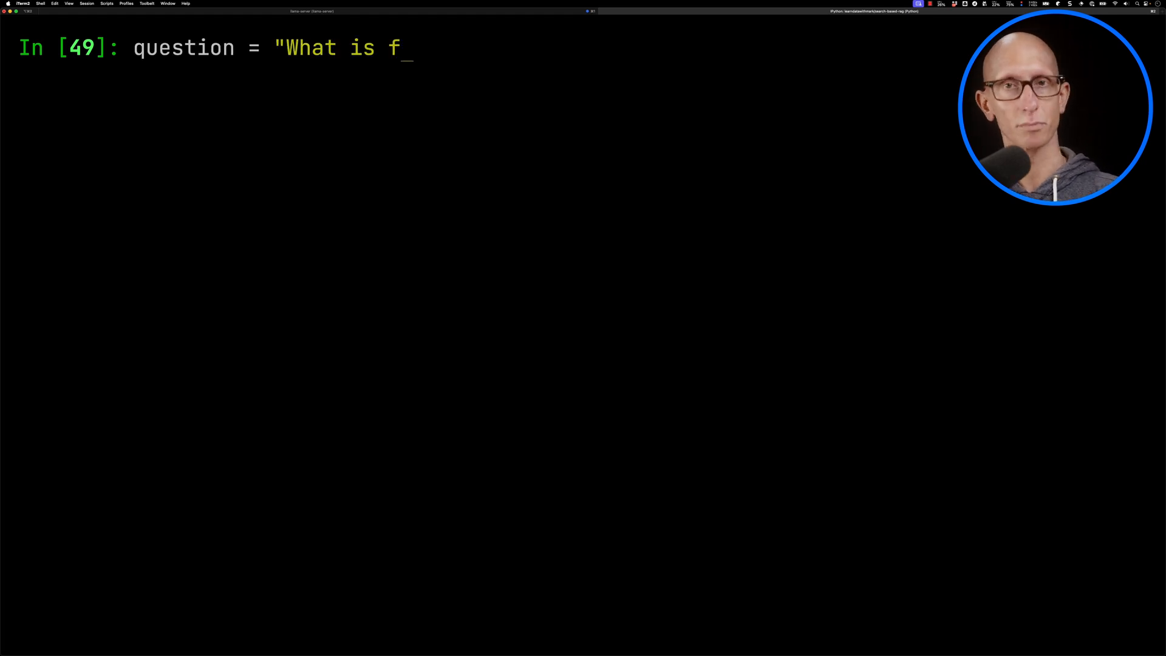
text(ocus mode and whats its importance?")
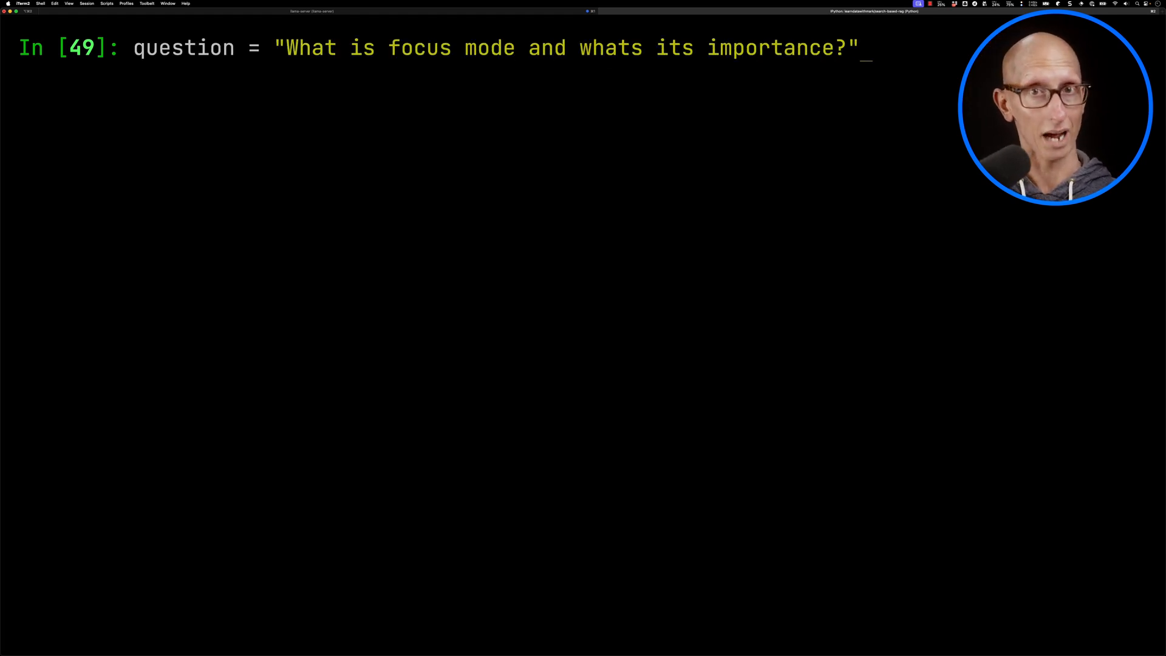
text(search_query = e)
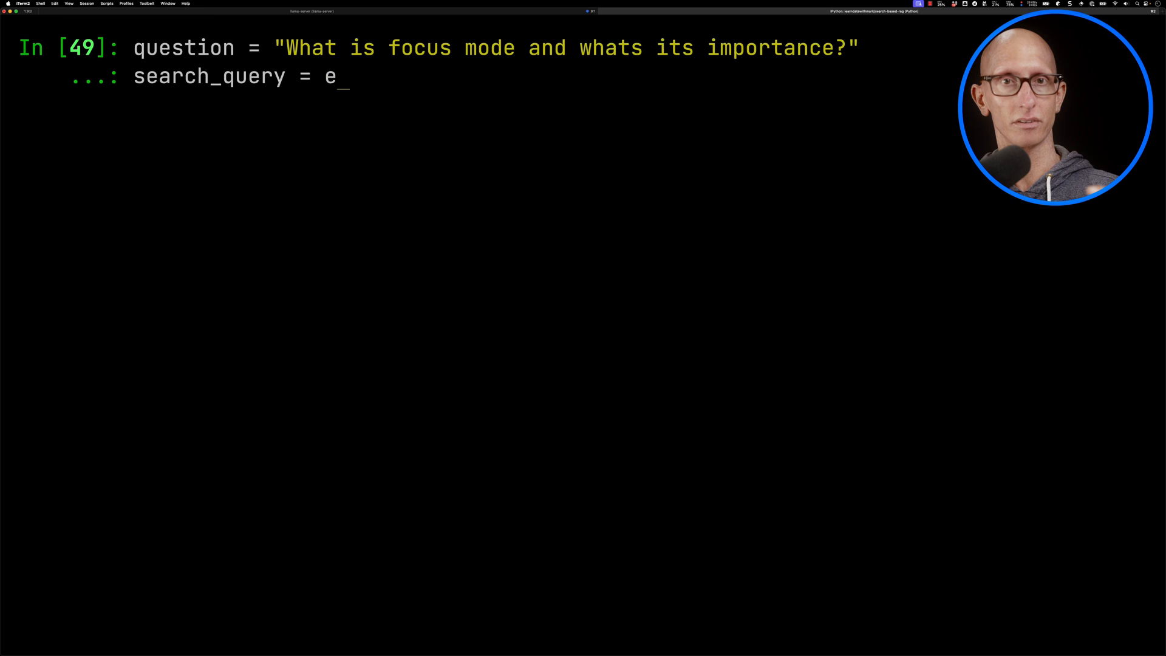
text(xtract_search_terms(question))
text(search_result = quer)
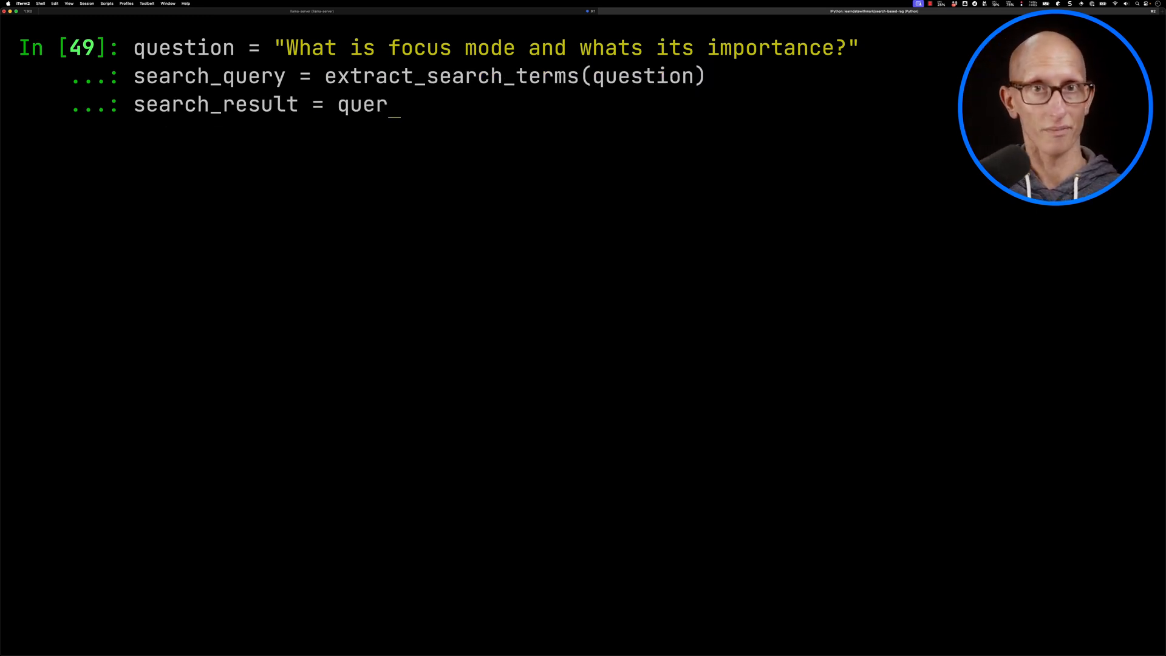
text(y_store(search_query))
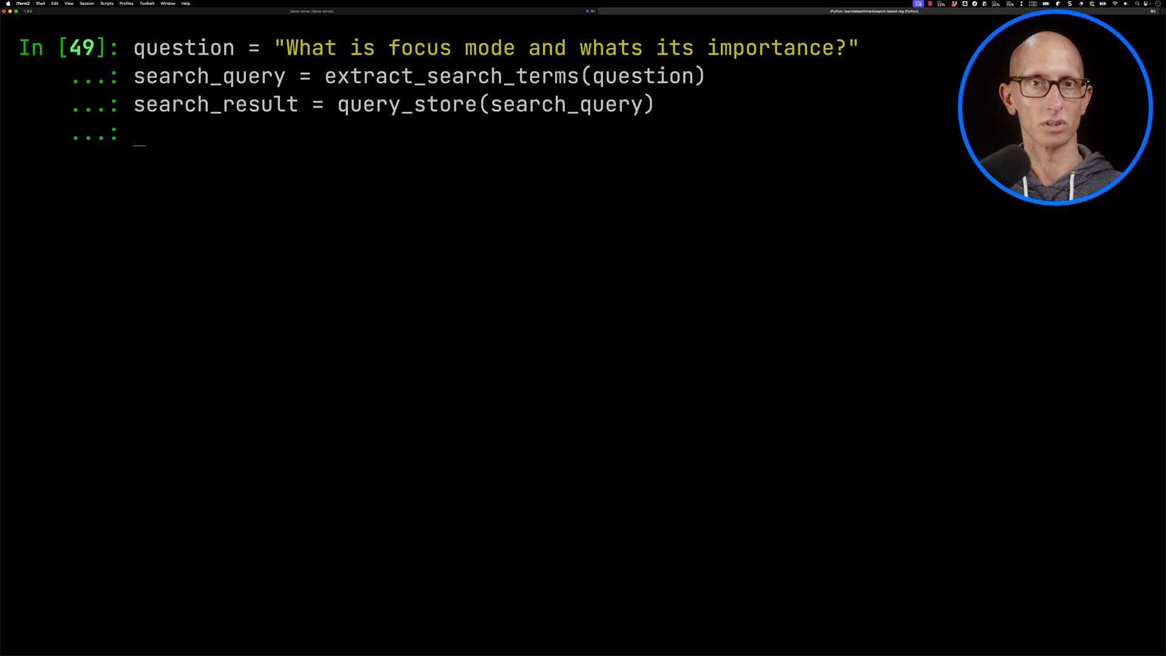
text(stream = generate_answer(question, search_result)
text(for index, chunk in enumerate(stream):)
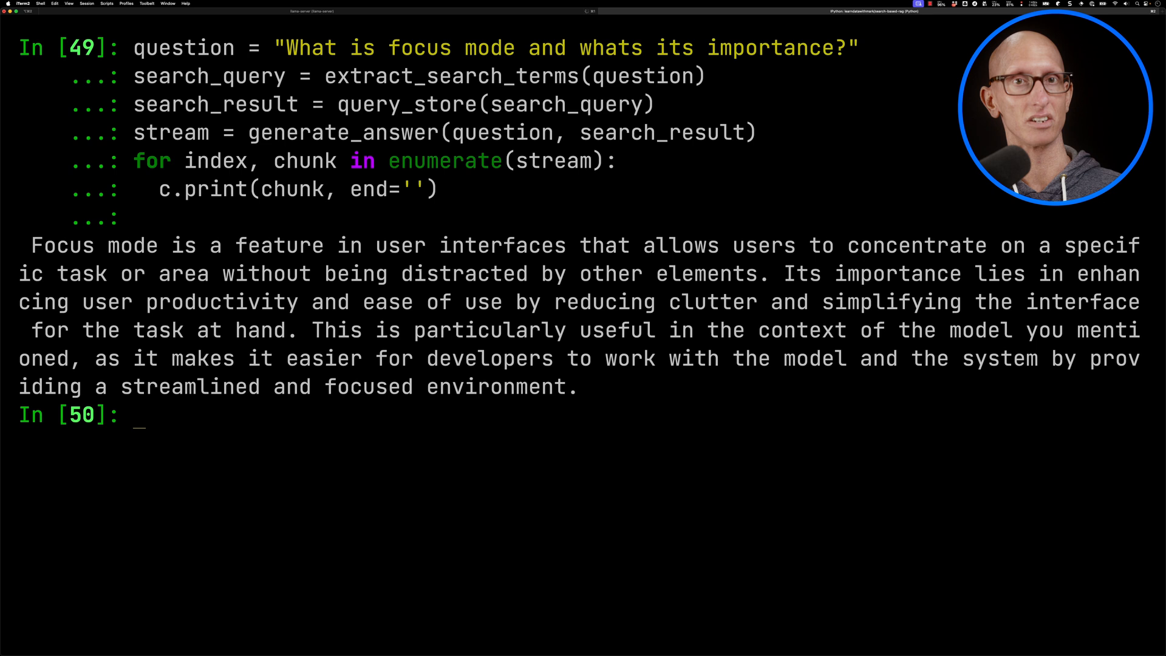
text(Do t)
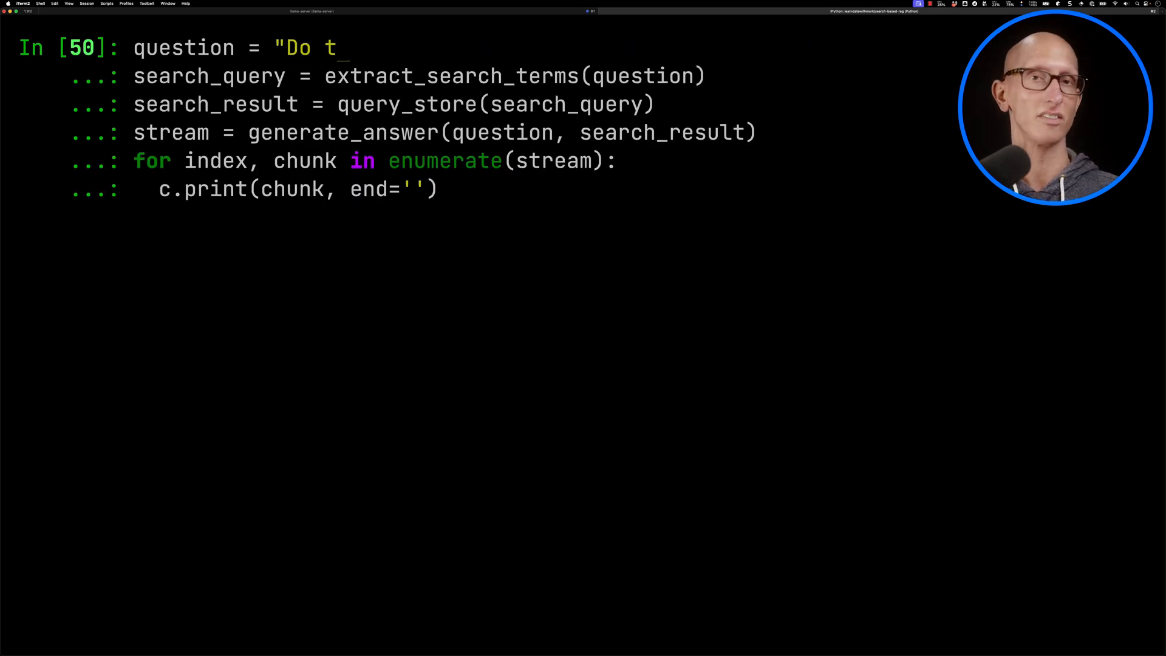
text(he speakers prefer OpenAI or Claude?")
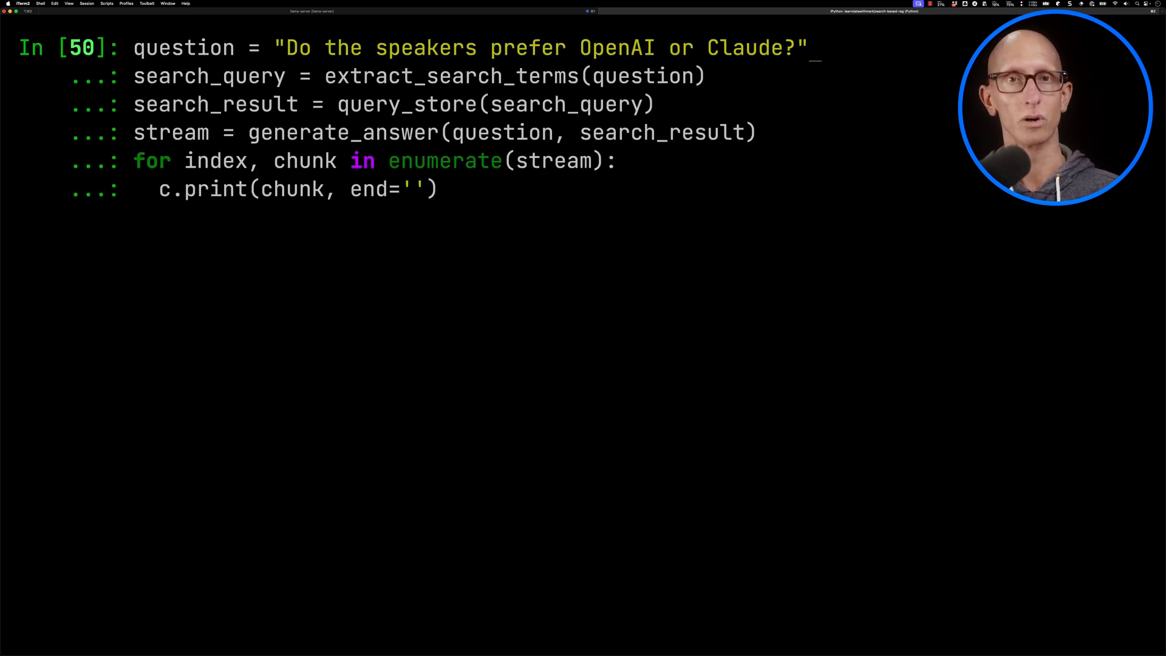